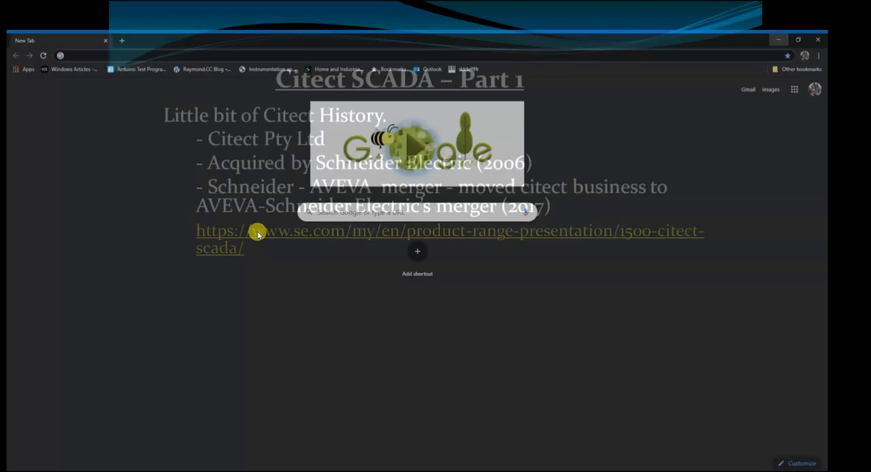
# Follow the slide's se.com link to the Citect SCADA product range page.
pyautogui.click(272, 230)
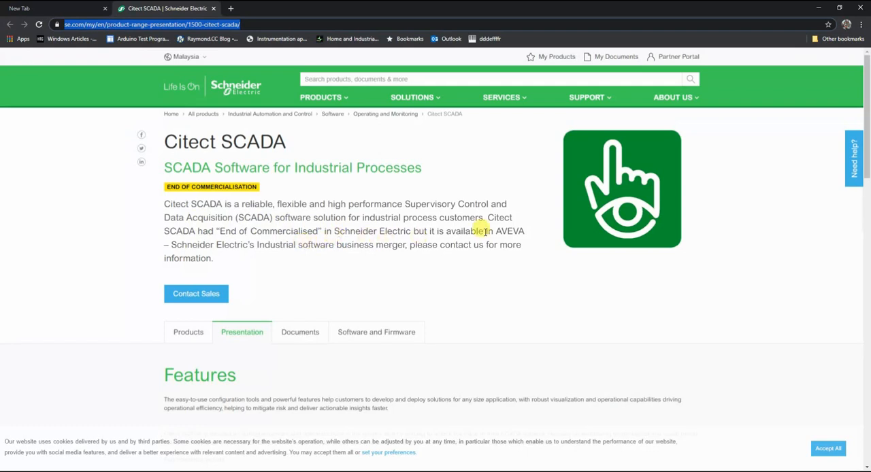
pyautogui.moveTo(201, 235)
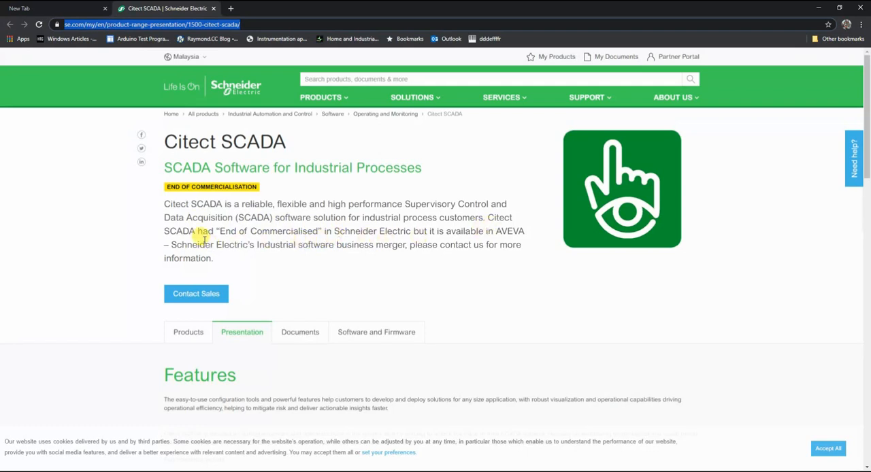
pyautogui.moveTo(316, 239)
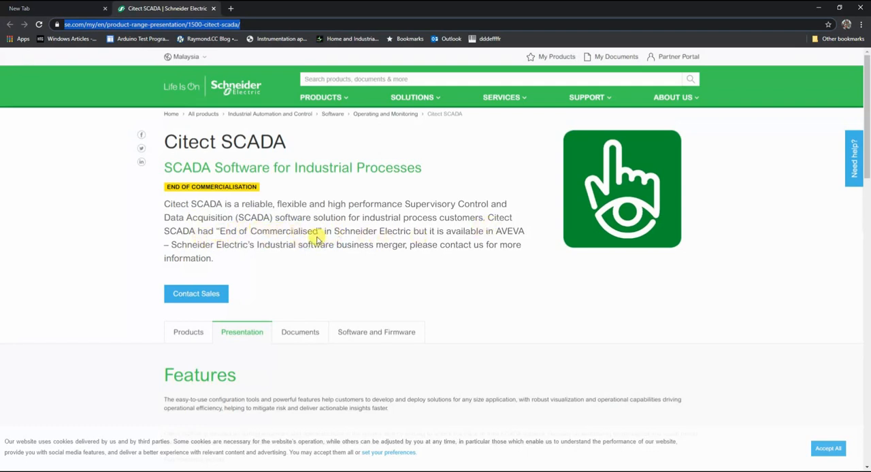
pyautogui.moveTo(407, 230)
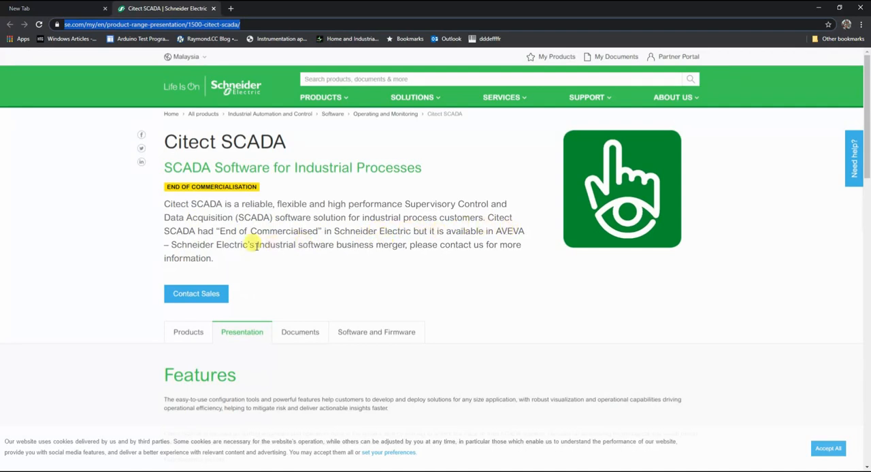
pyautogui.moveTo(405, 245)
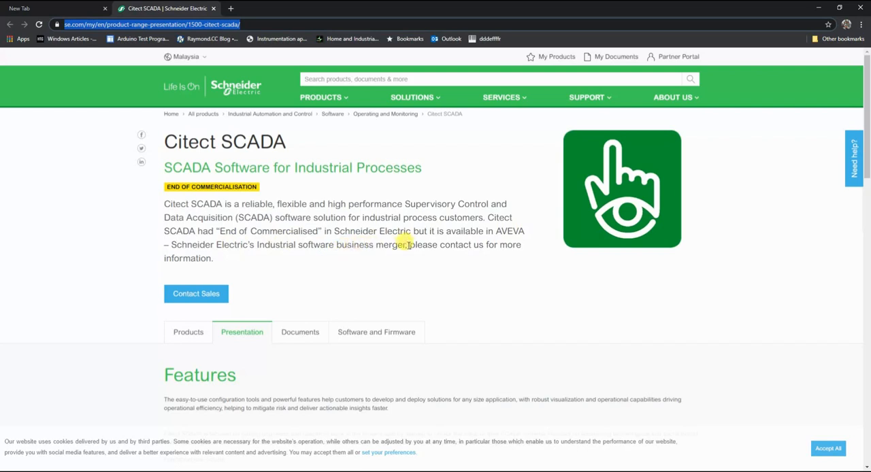
pyautogui.moveTo(268, 357)
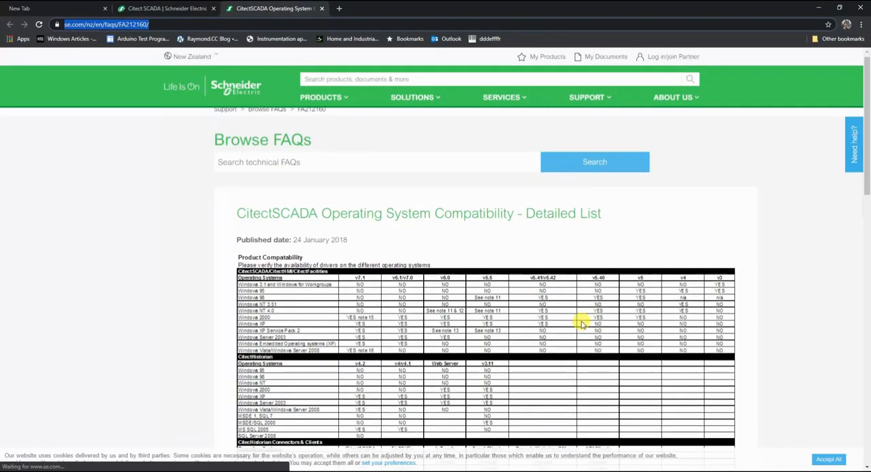
# Scroll down the CitectSCADA OS compatibility FAQ's version table.
pyautogui.scroll(-3)
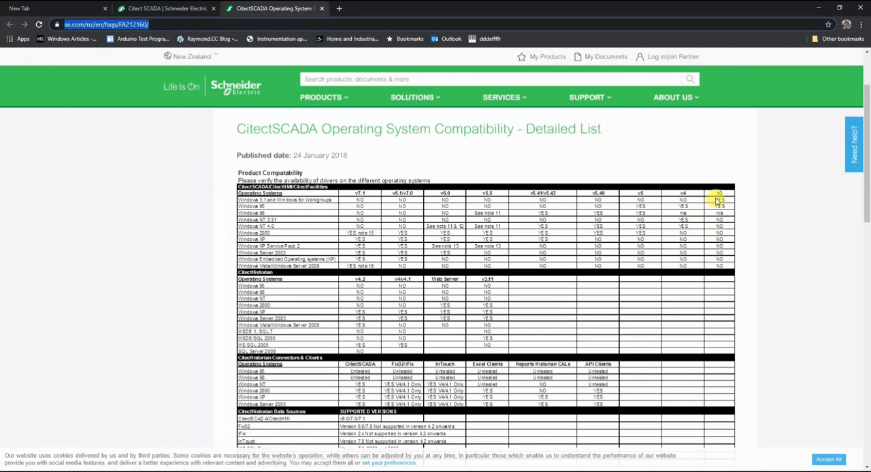
pyautogui.moveTo(524, 223)
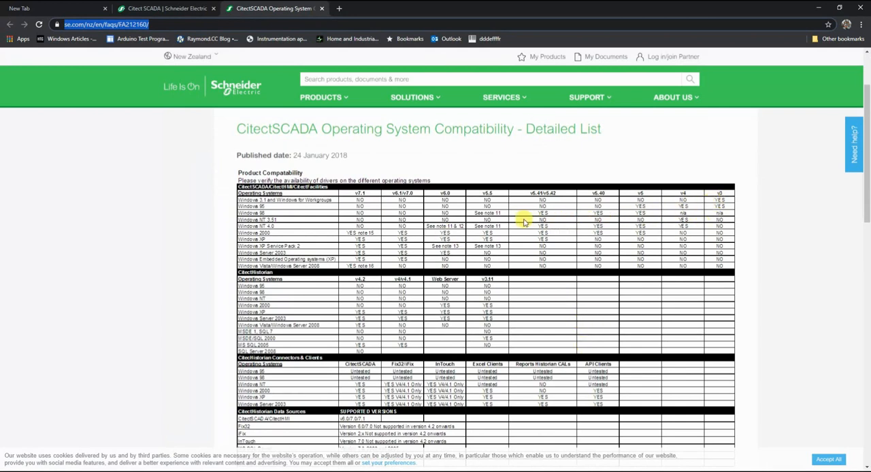
pyautogui.moveTo(346, 266)
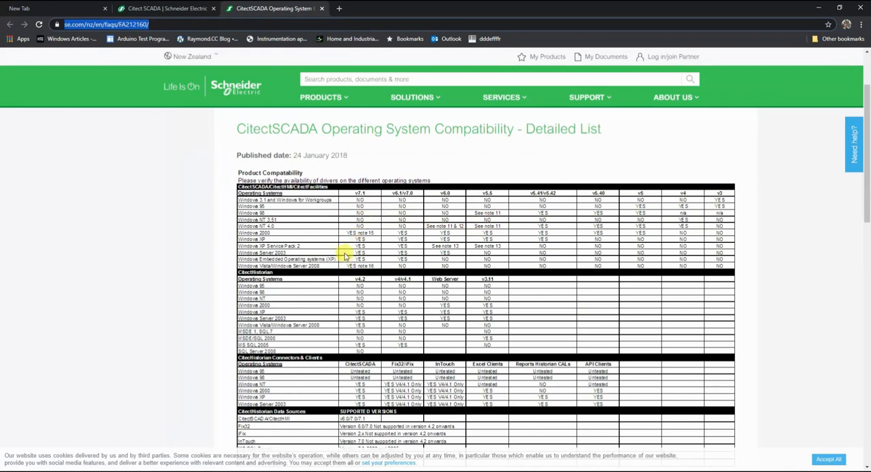
pyautogui.moveTo(647, 316)
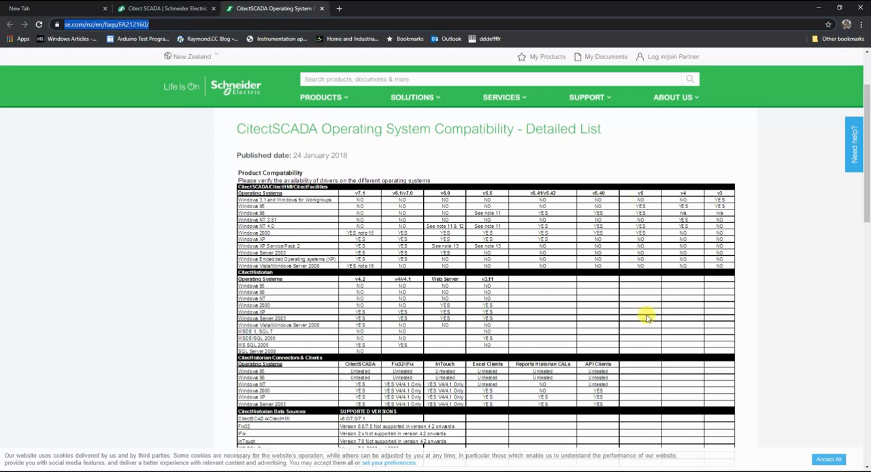
pyautogui.moveTo(714, 194)
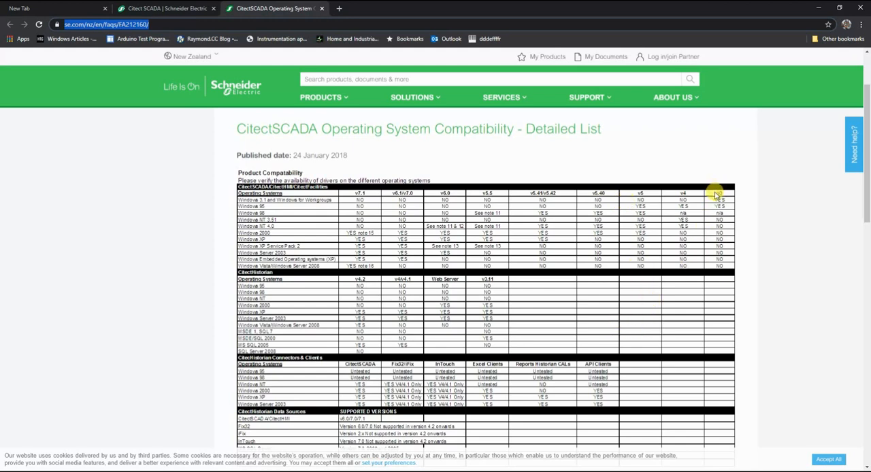
pyautogui.moveTo(414, 210)
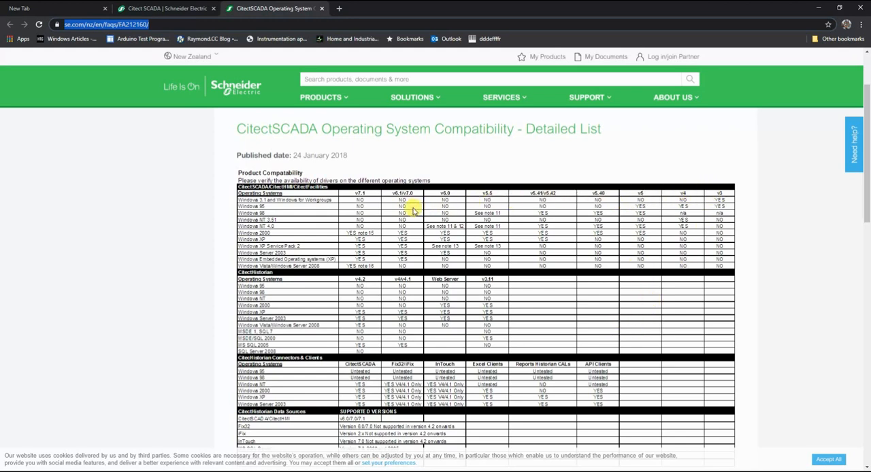
pyautogui.moveTo(389, 211)
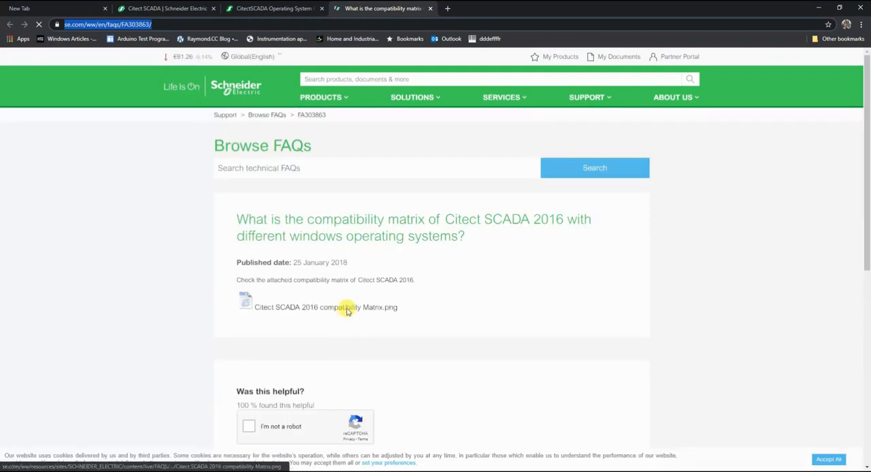
# View the 'Citect SCADA 2016 compatibility Matrix.png' attachment in a new tab.
pyautogui.click(325, 307)
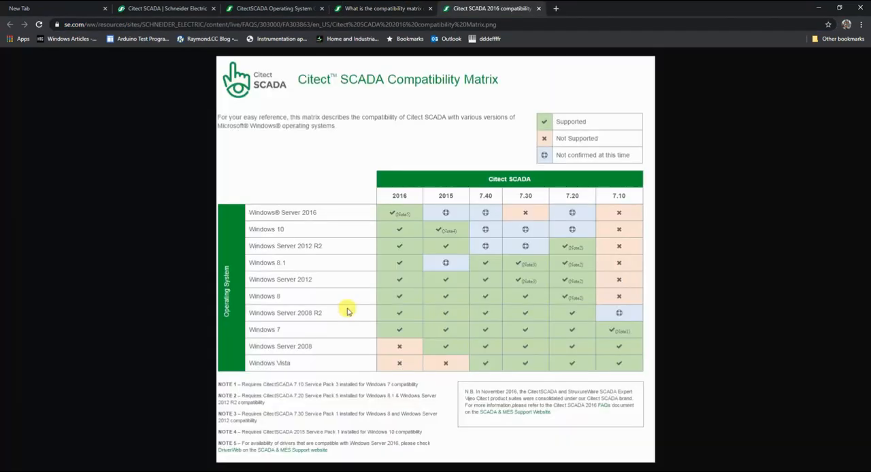
pyautogui.moveTo(630, 229)
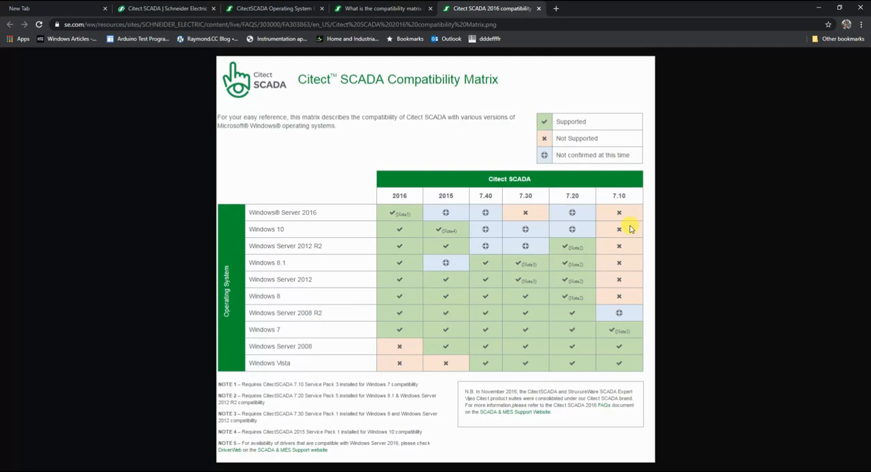
pyautogui.moveTo(619, 231)
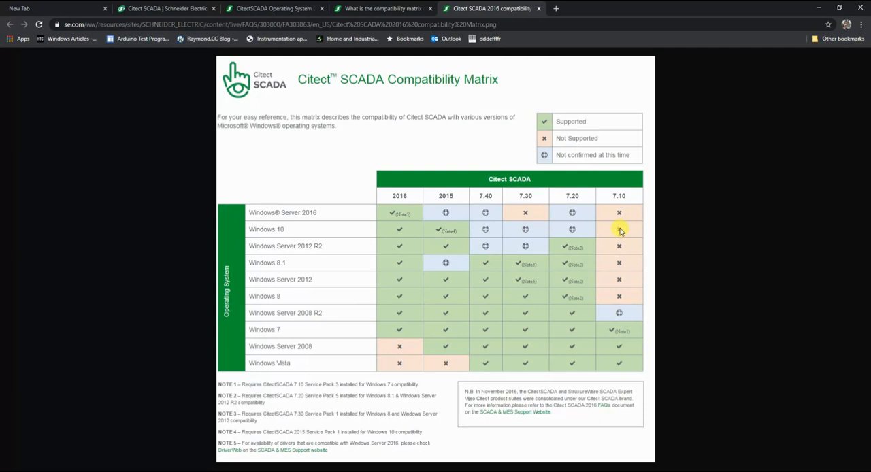
pyautogui.moveTo(578, 229)
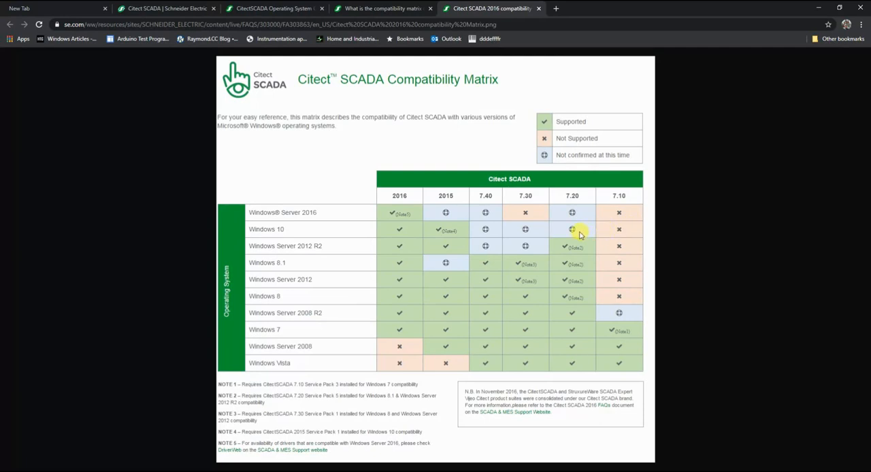
pyautogui.moveTo(542, 237)
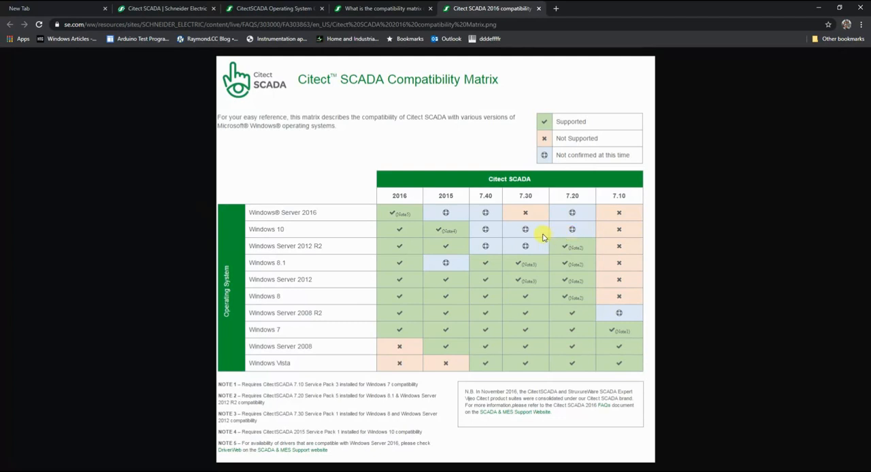
pyautogui.moveTo(454, 234)
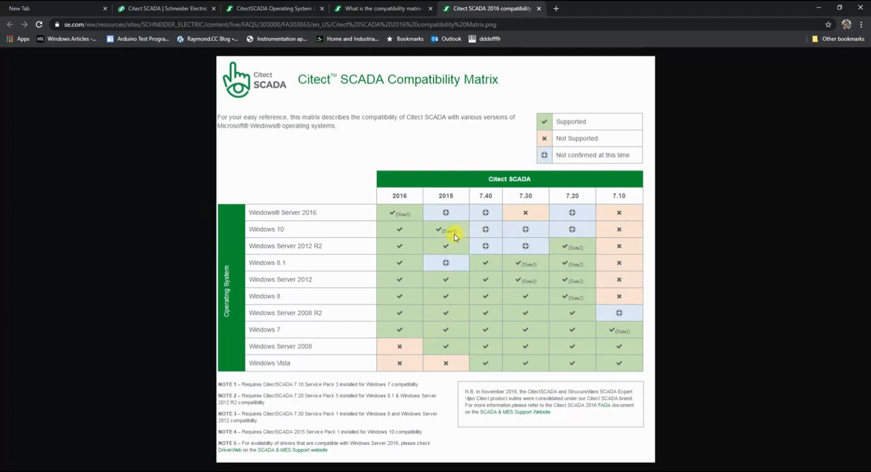
pyautogui.moveTo(446, 233)
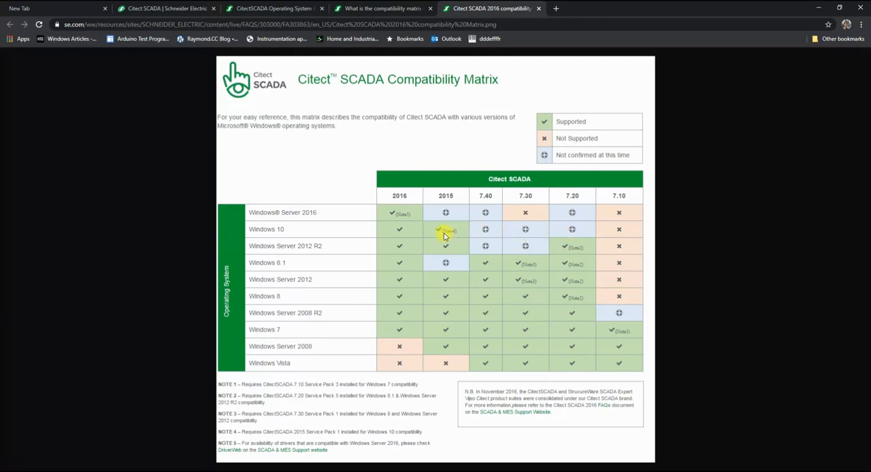
pyautogui.moveTo(399, 229)
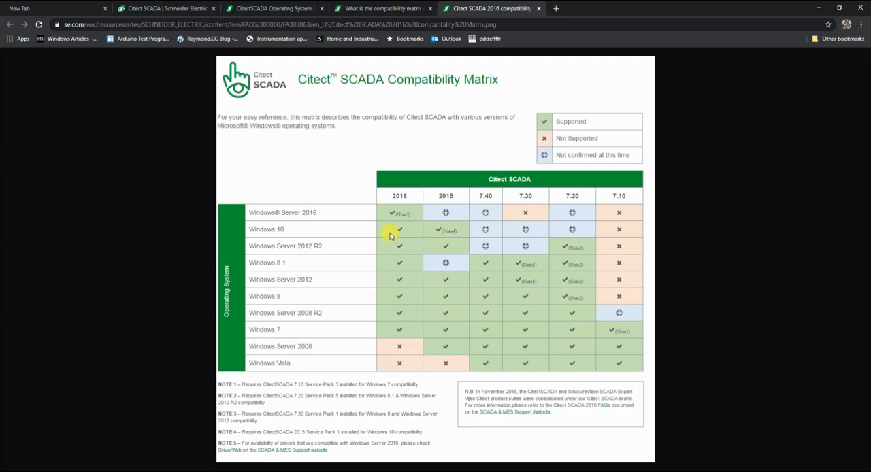
pyautogui.moveTo(352, 181)
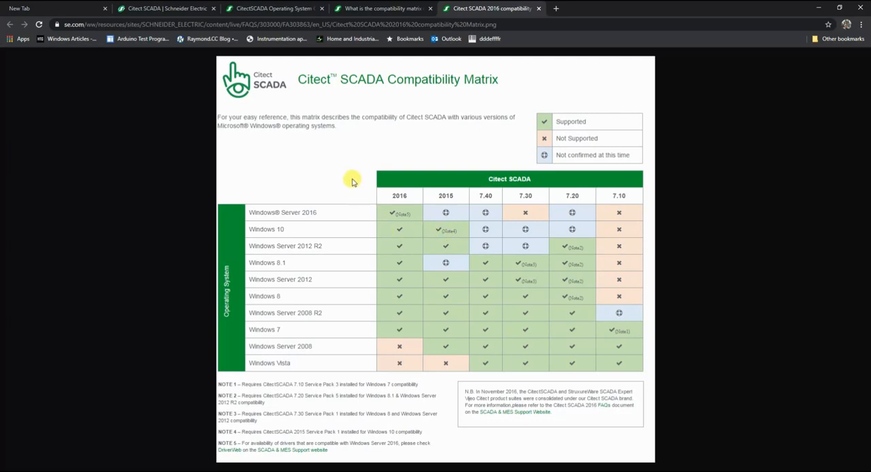
pyautogui.moveTo(344, 259)
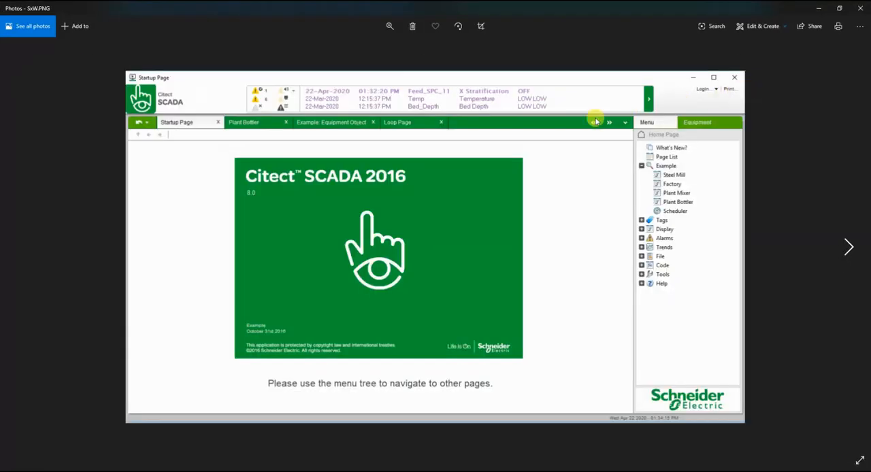
pyautogui.moveTo(410, 216)
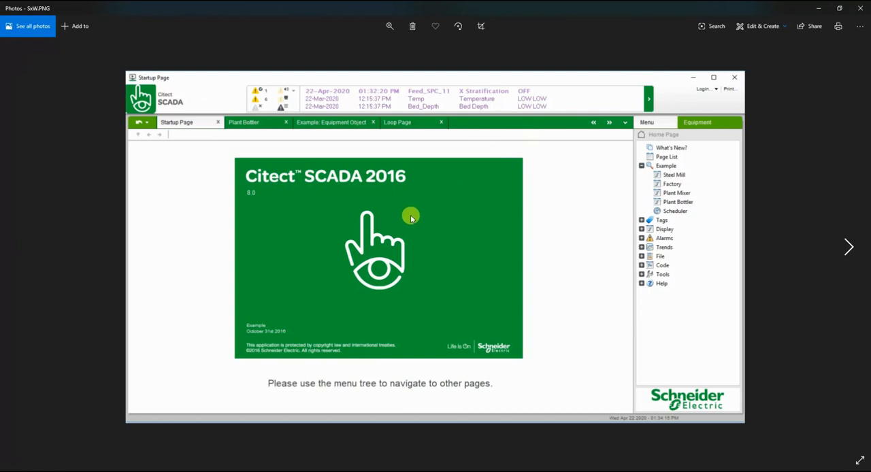
pyautogui.moveTo(201, 164)
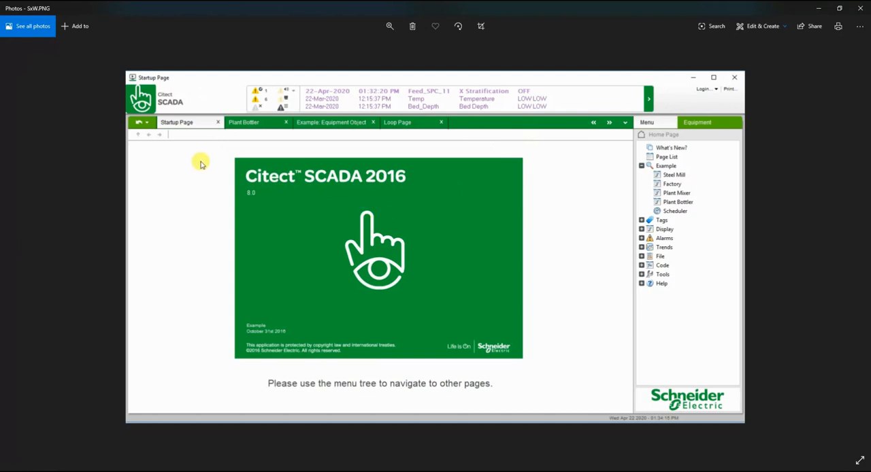
pyautogui.moveTo(270, 149)
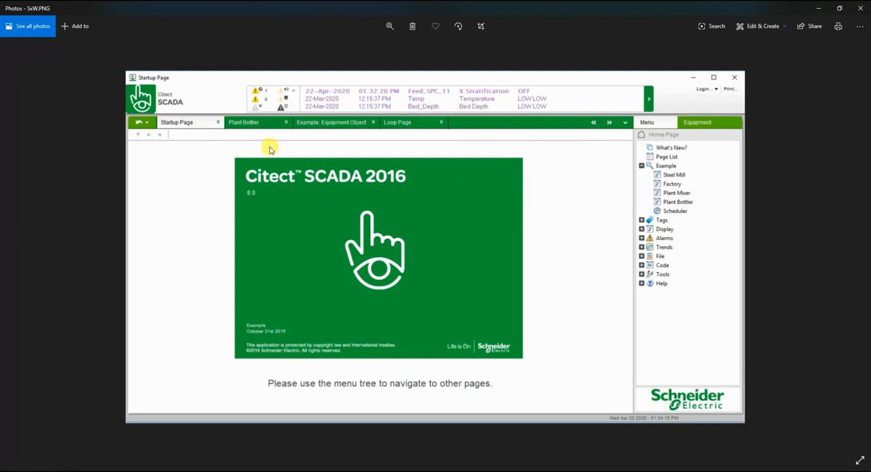
pyautogui.moveTo(517, 145)
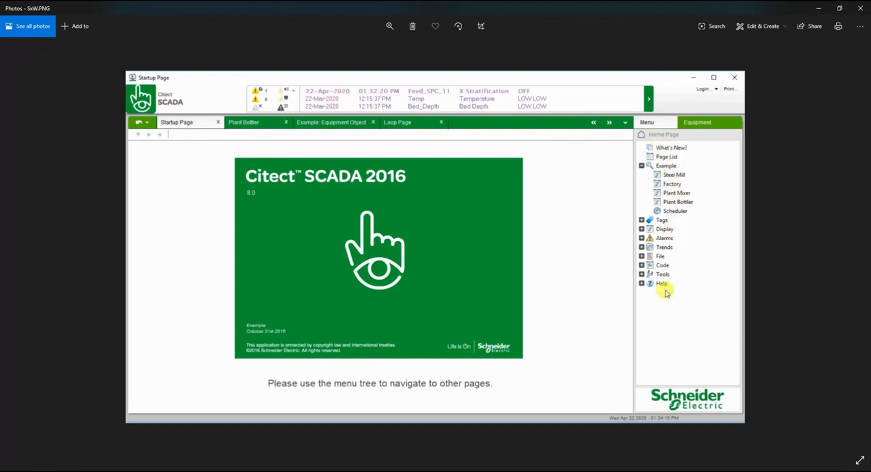
pyautogui.moveTo(317, 106)
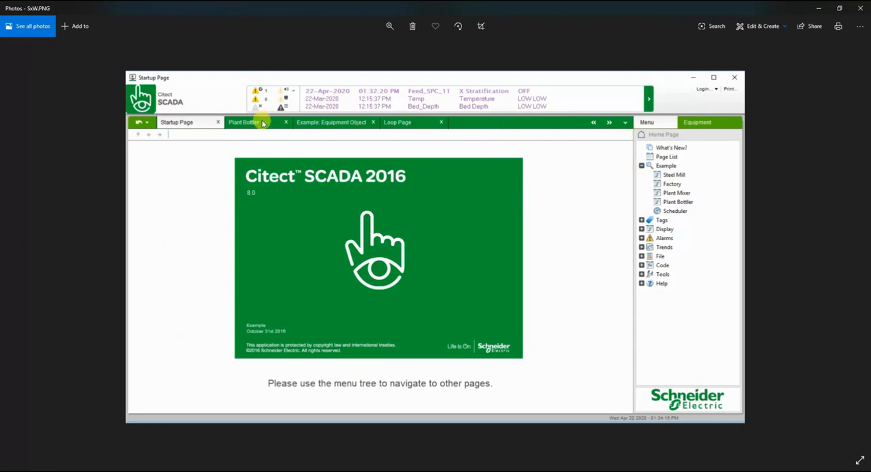
pyautogui.moveTo(409, 127)
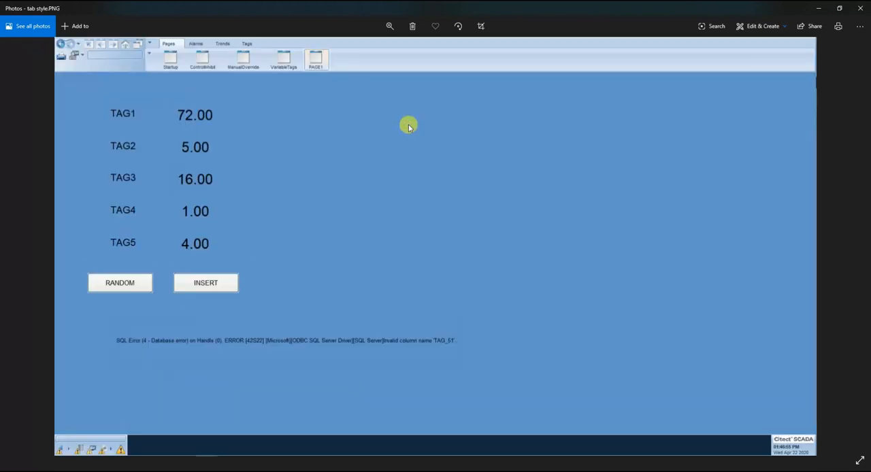
pyautogui.moveTo(333, 120)
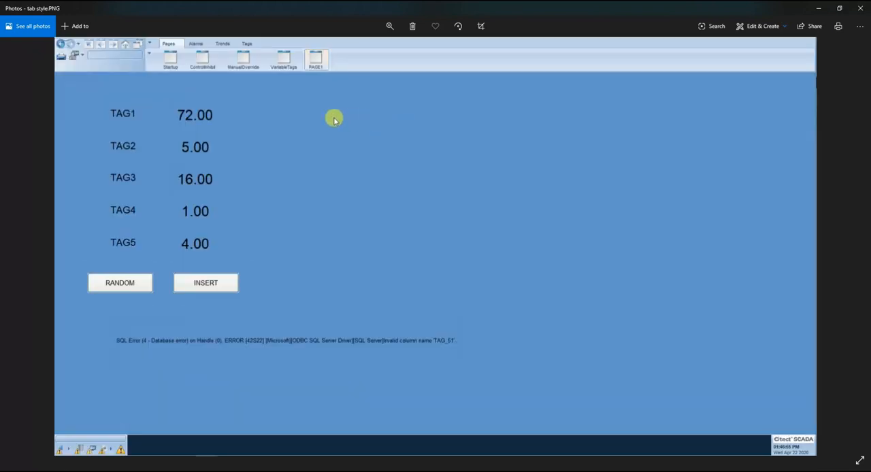
pyautogui.moveTo(315, 123)
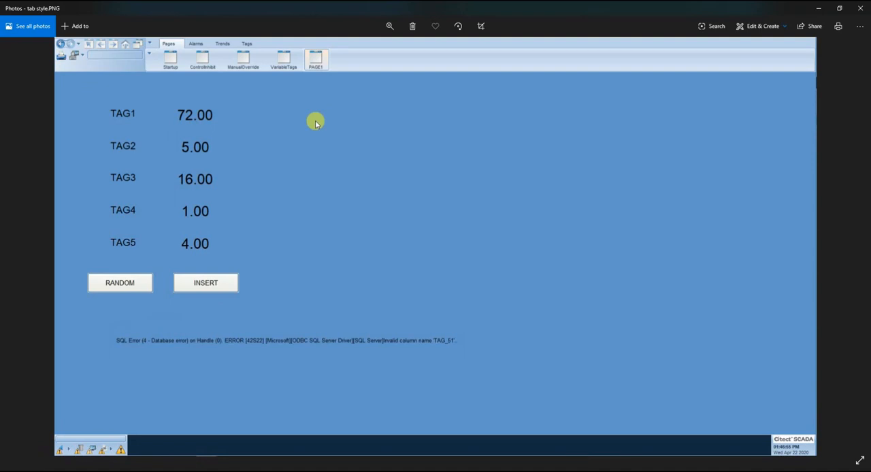
pyautogui.moveTo(377, 183)
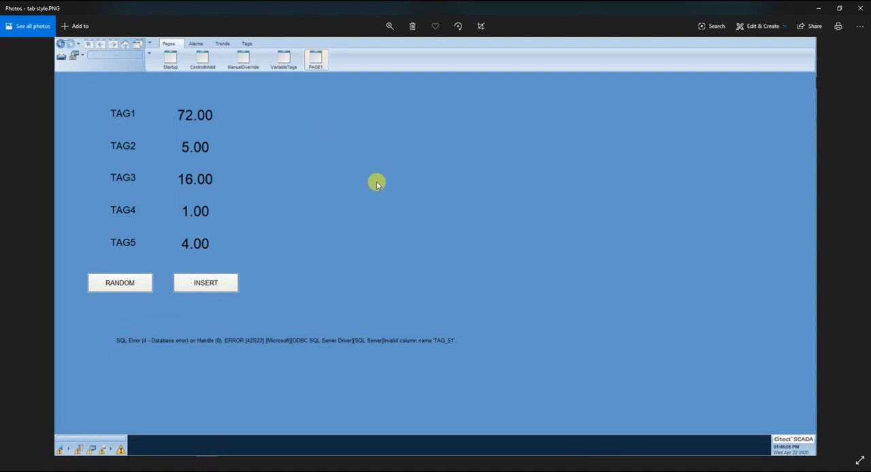
pyautogui.moveTo(284, 77)
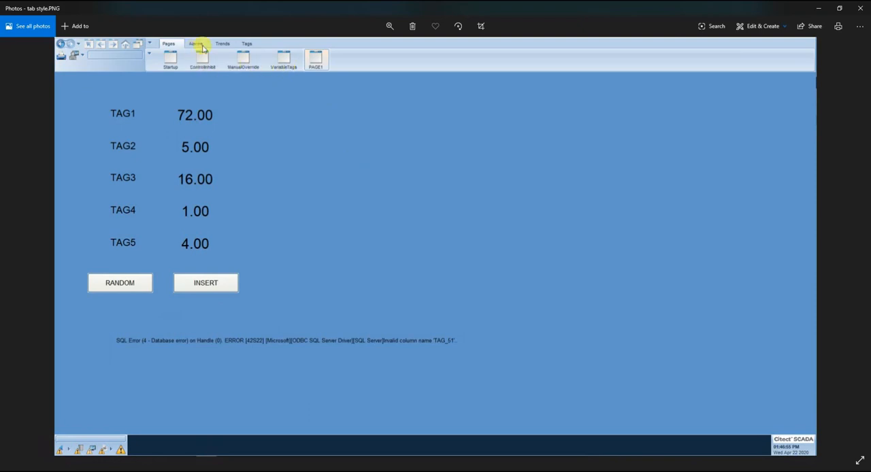
pyautogui.moveTo(200, 442)
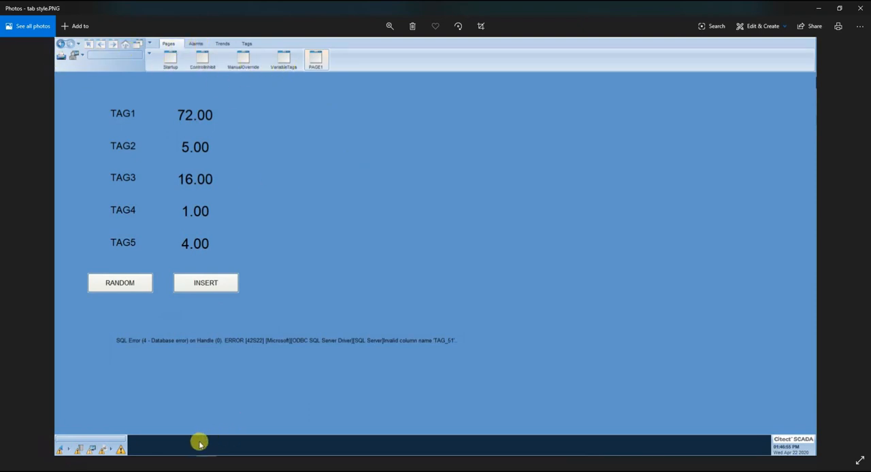
pyautogui.moveTo(52, 83)
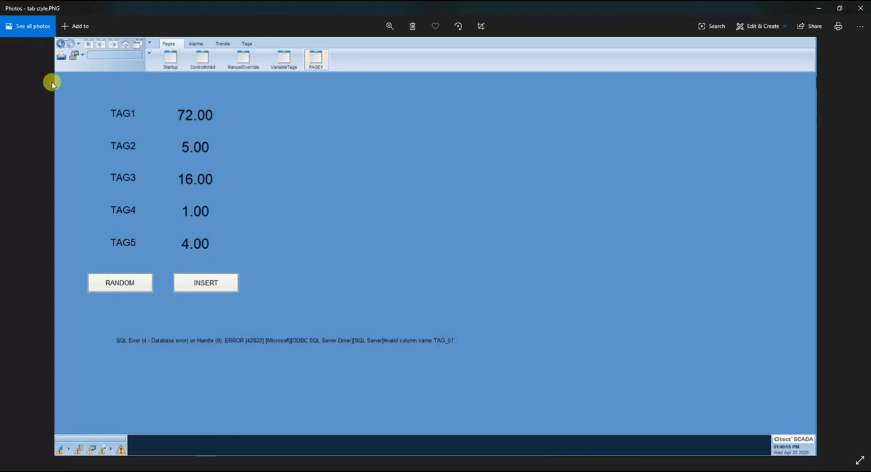
pyautogui.moveTo(72, 417)
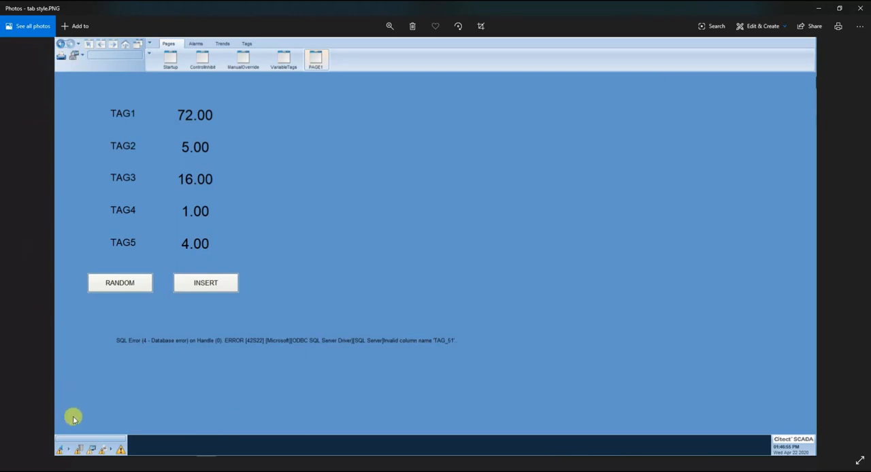
# Switch from the tab style.PNG screenshot back to the PowerPoint slide show window.
pyautogui.press('alt+tab')
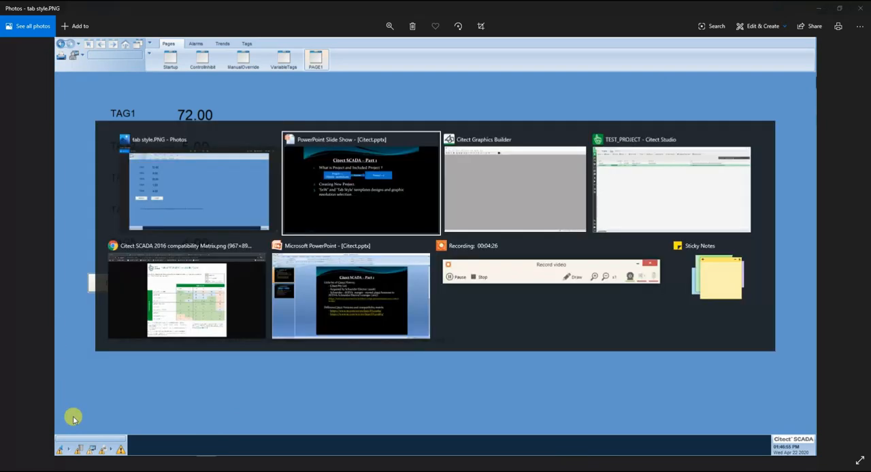
pyautogui.click(361, 183)
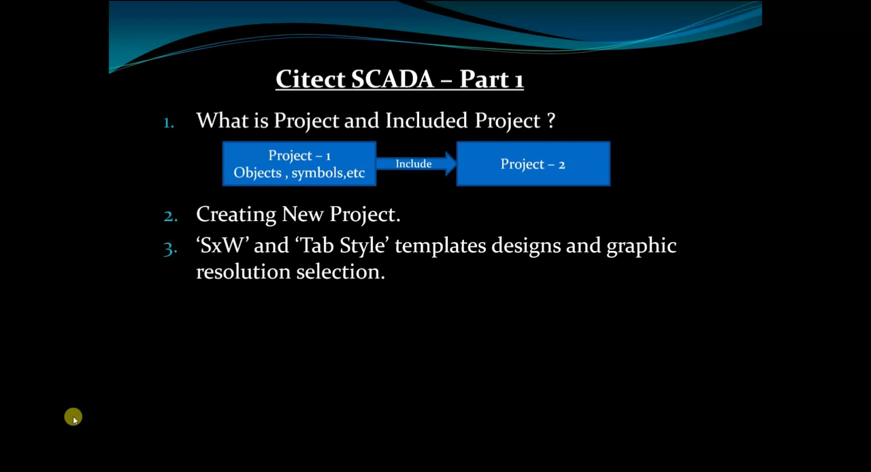
pyautogui.press('alt+tab')
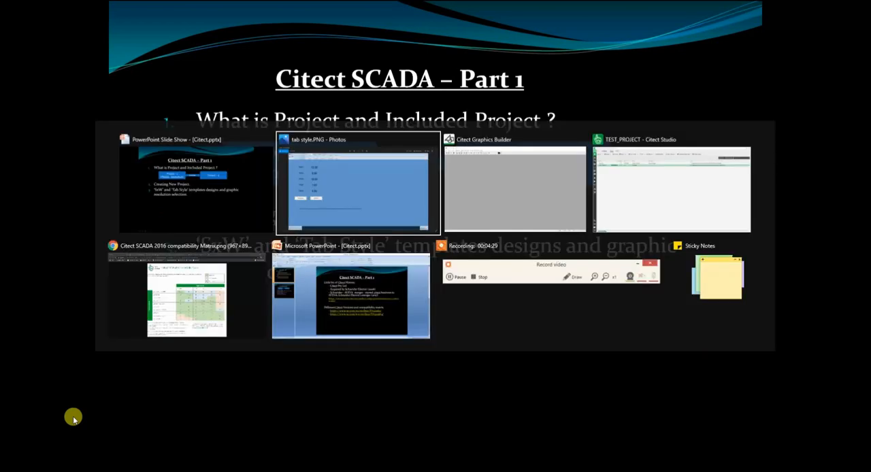
# Start a new Citect Studio project named Test_Project_2.
pyautogui.click(672, 189)
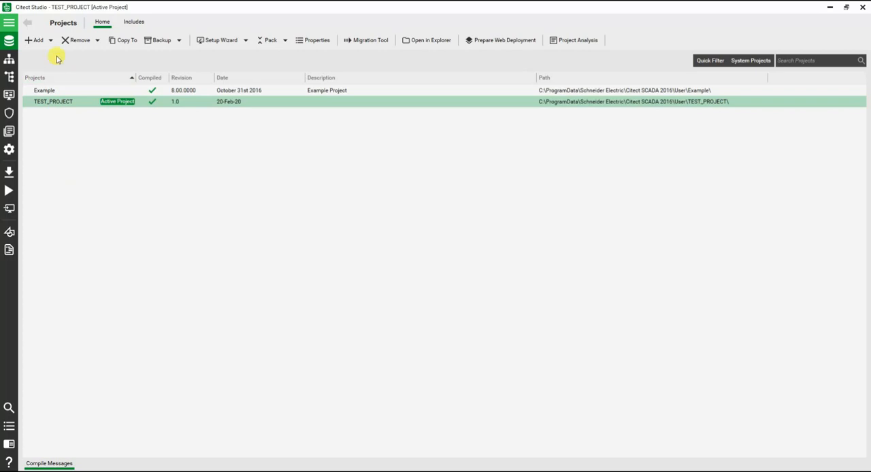
pyautogui.click(35, 39)
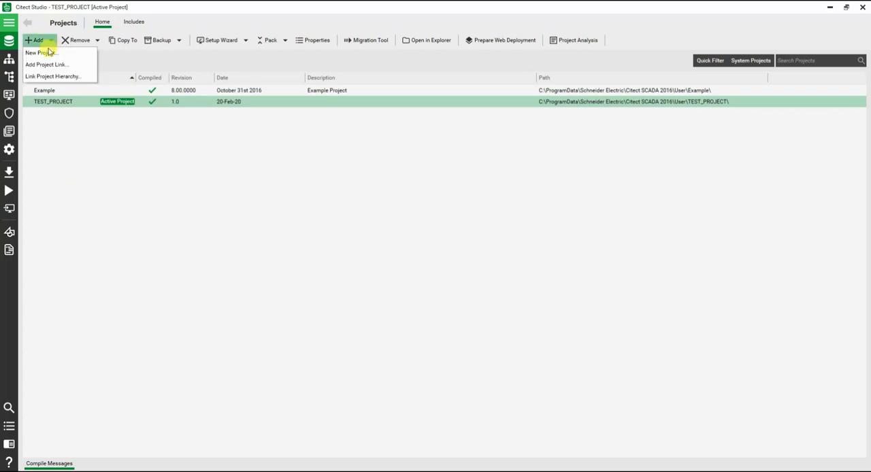
pyautogui.click(41, 52)
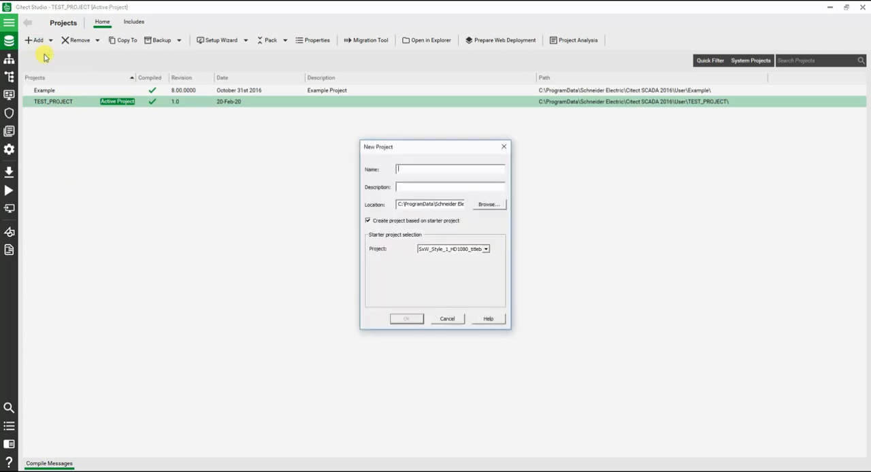
pyautogui.write('T')
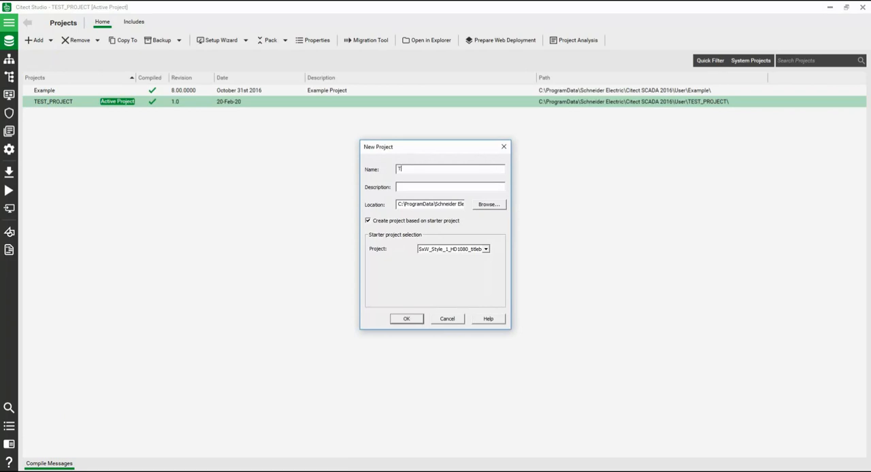
pyautogui.write('Test_')
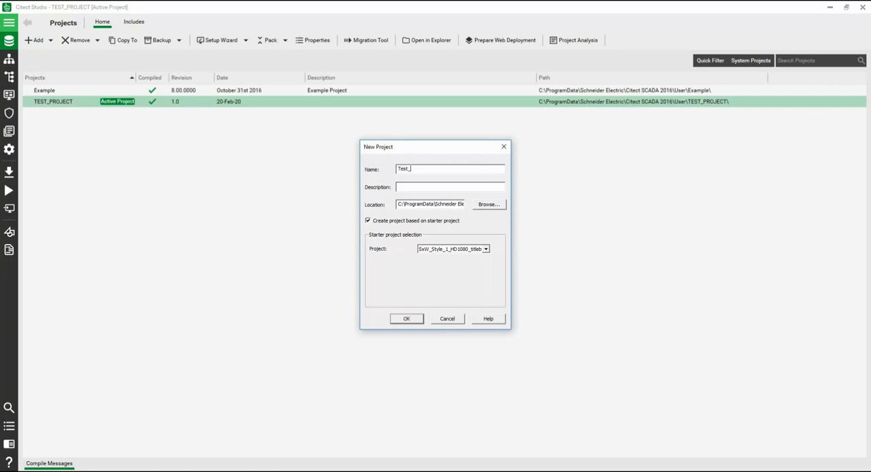
pyautogui.write('Project')
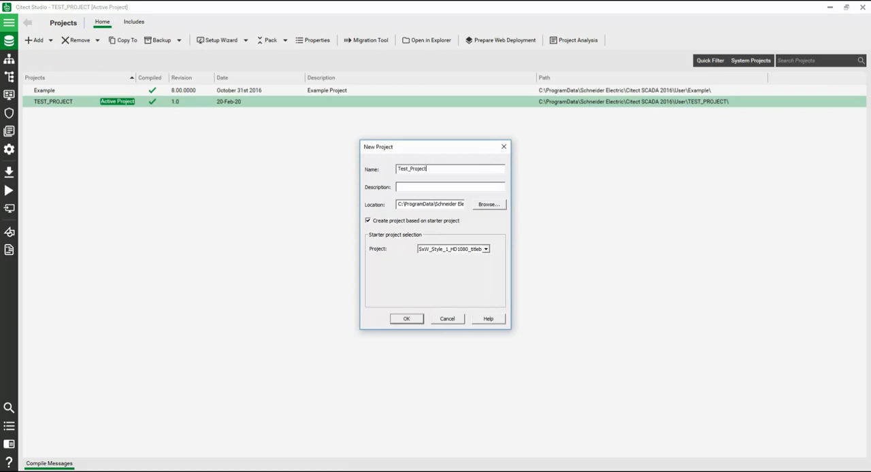
pyautogui.write('_2')
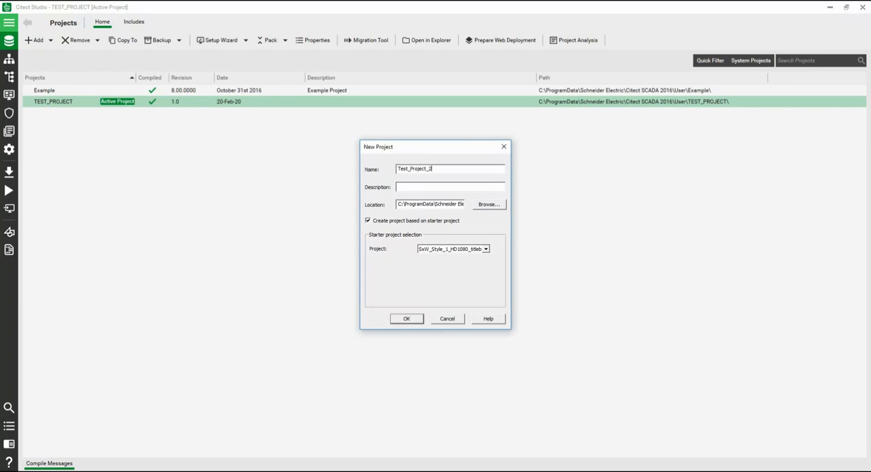
# Select a Tab Style starter template for the new project.
pyautogui.click(449, 186)
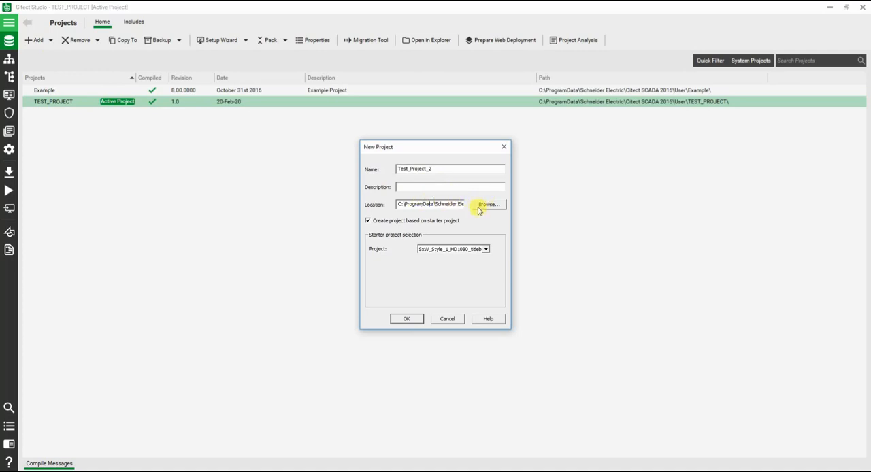
pyautogui.moveTo(439, 216)
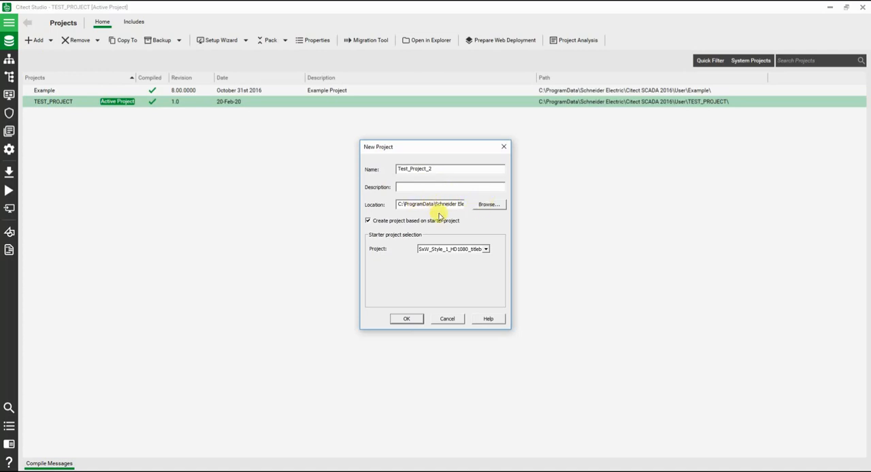
pyautogui.click(485, 249)
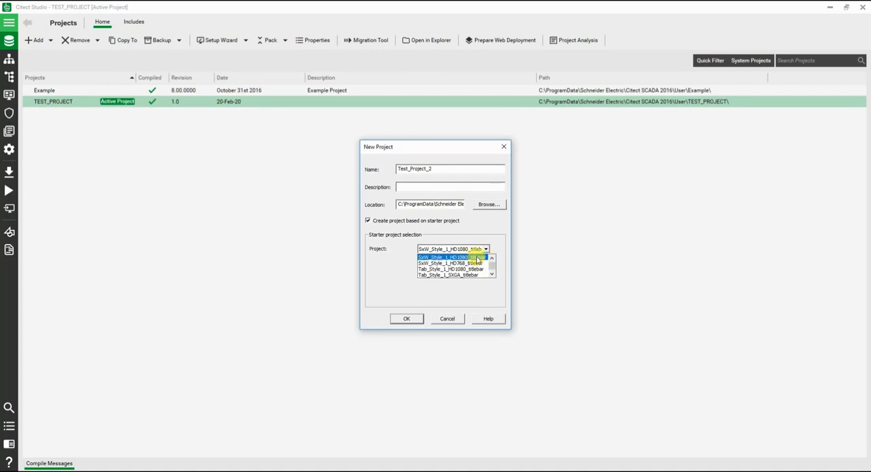
pyautogui.click(449, 270)
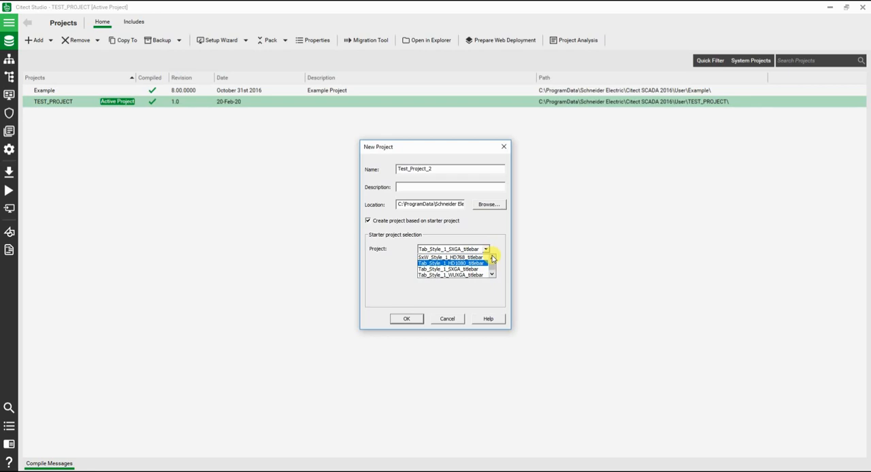
pyautogui.click(451, 263)
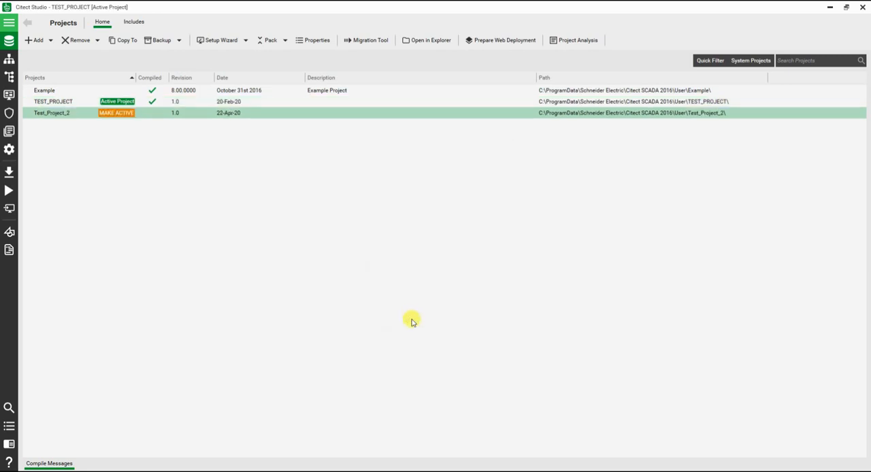
pyautogui.moveTo(119, 115)
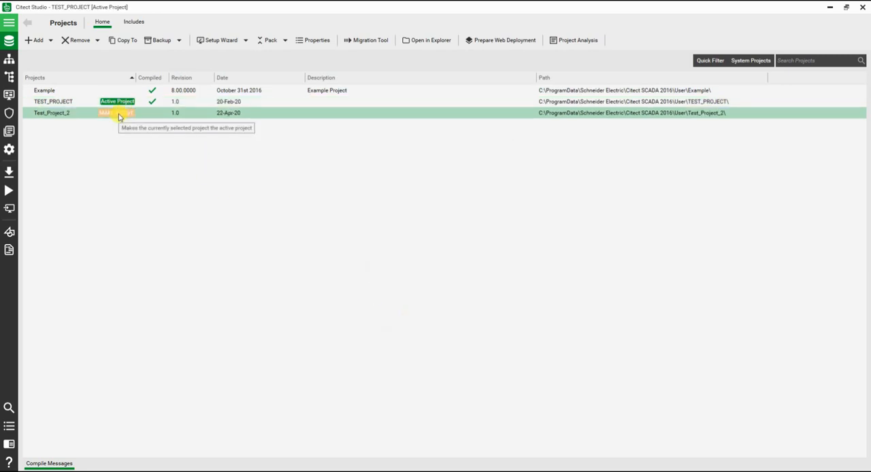
# Set Test_Project_2 as the active project via its MAKE ACTIVE badge.
pyautogui.click(117, 113)
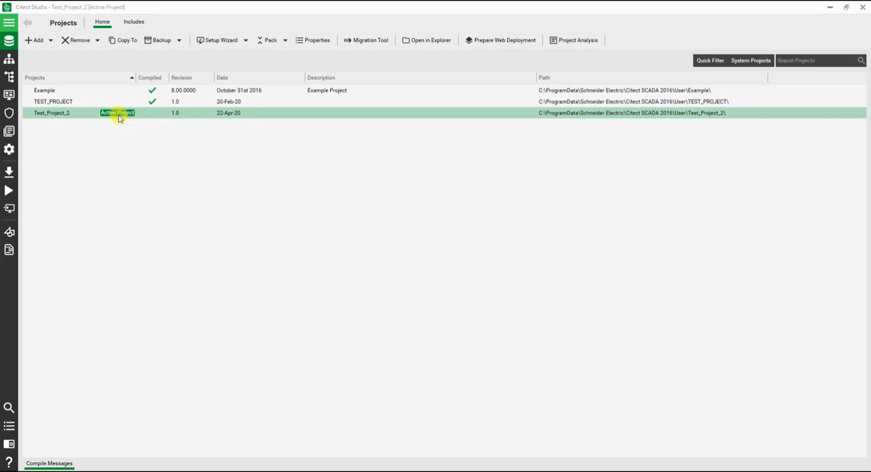
pyautogui.moveTo(126, 135)
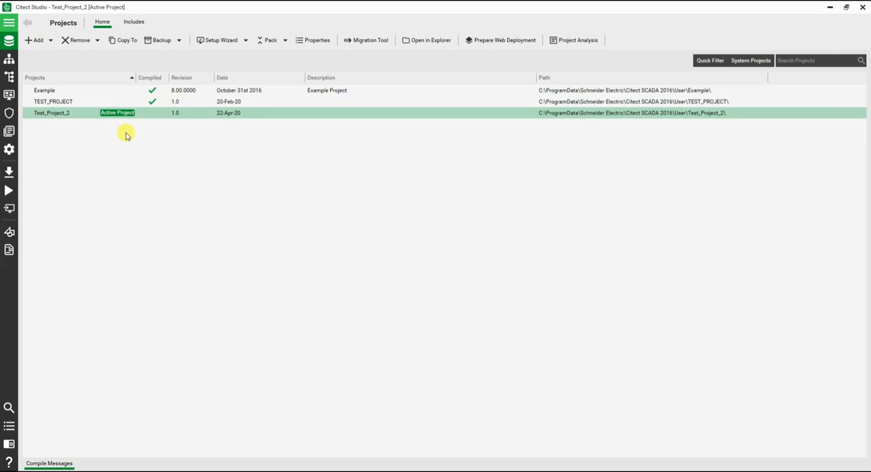
pyautogui.press('alt+tab')
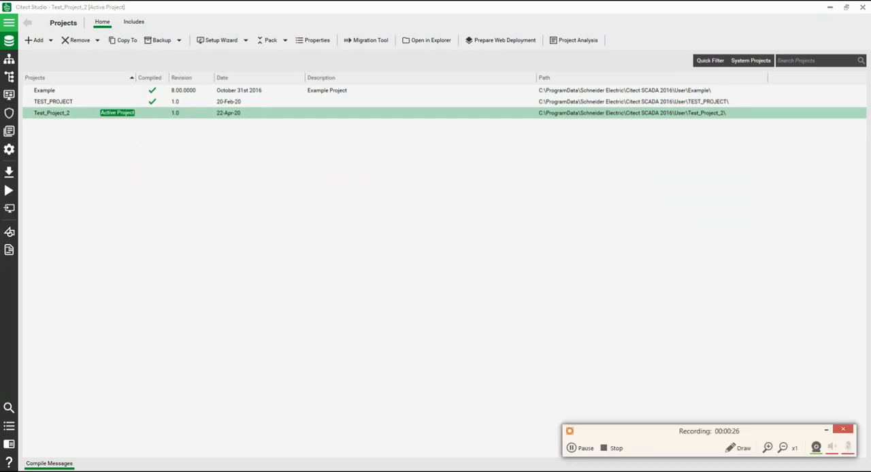
pyautogui.moveTo(446, 169)
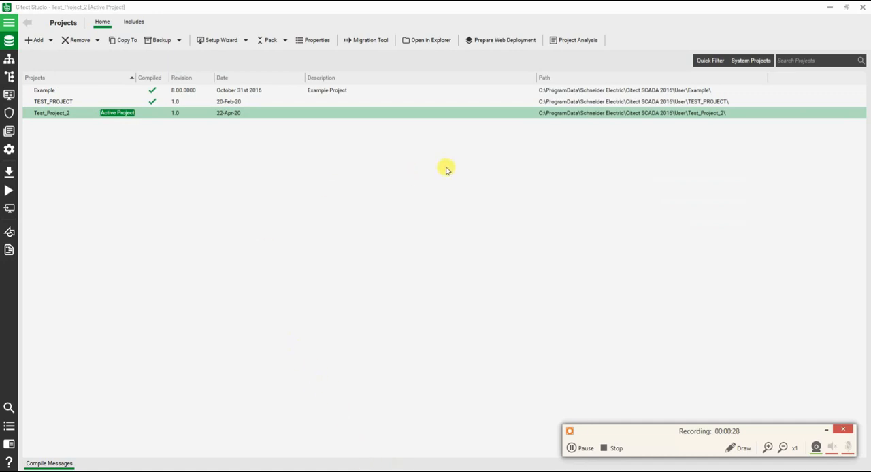
pyautogui.moveTo(9, 234)
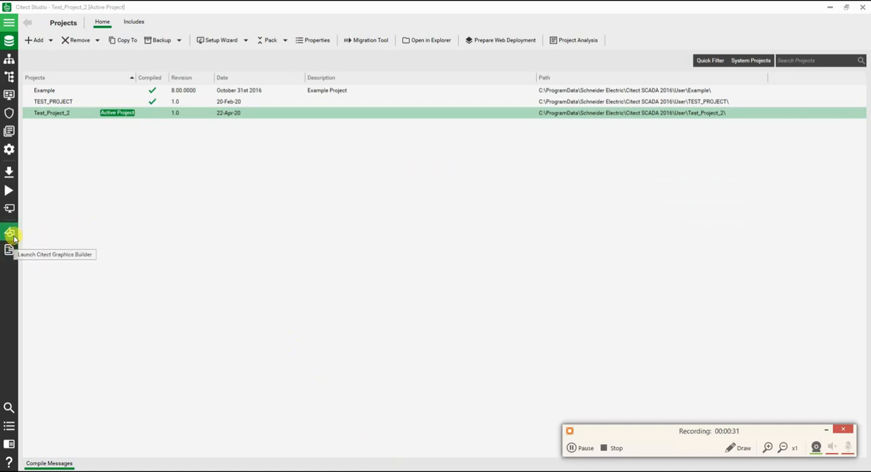
# Launch Citect Graphics Builder for Test_Project_2, then close its empty window.
pyautogui.click(10, 235)
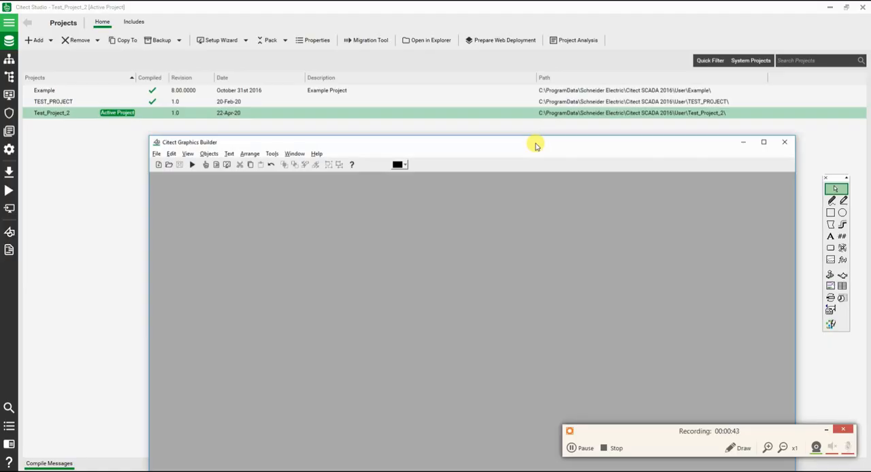
pyautogui.moveTo(669, 145)
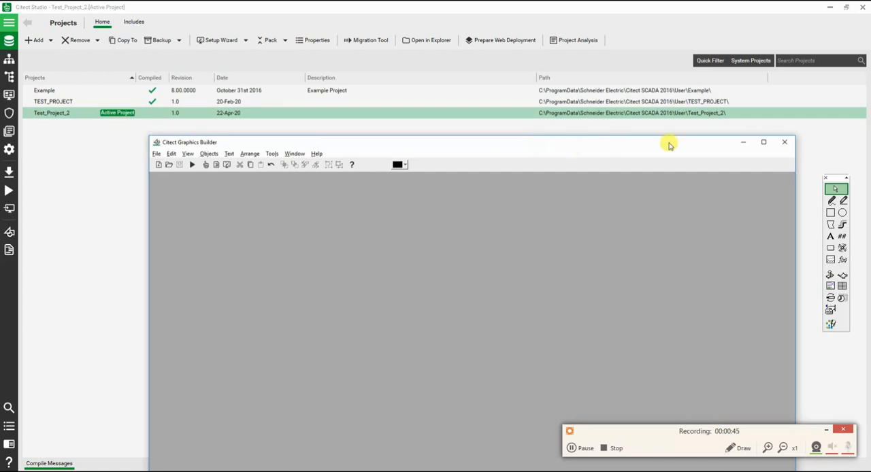
pyautogui.moveTo(697, 143)
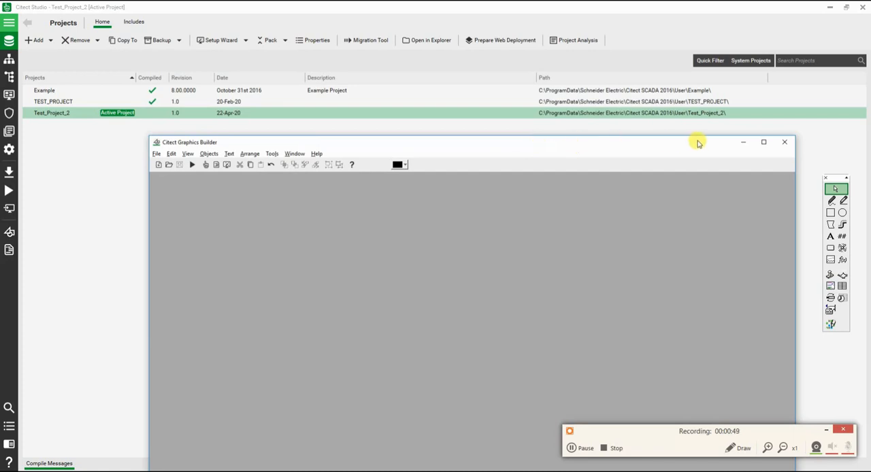
pyautogui.moveTo(764, 142)
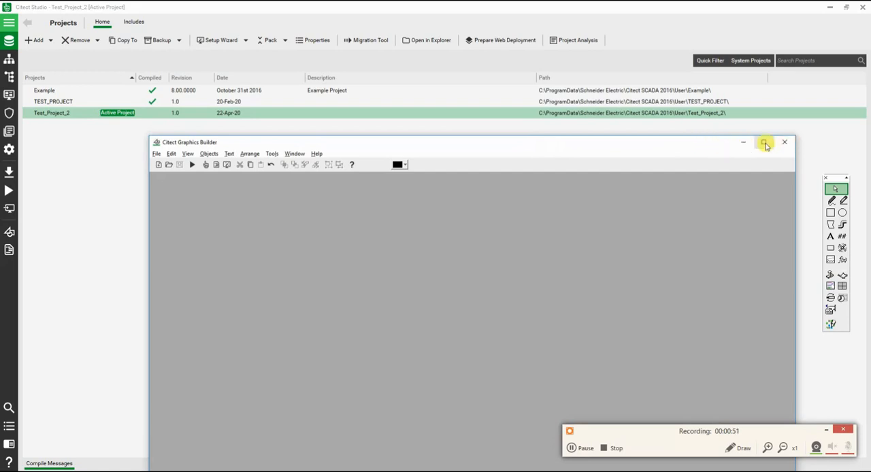
pyautogui.click(784, 142)
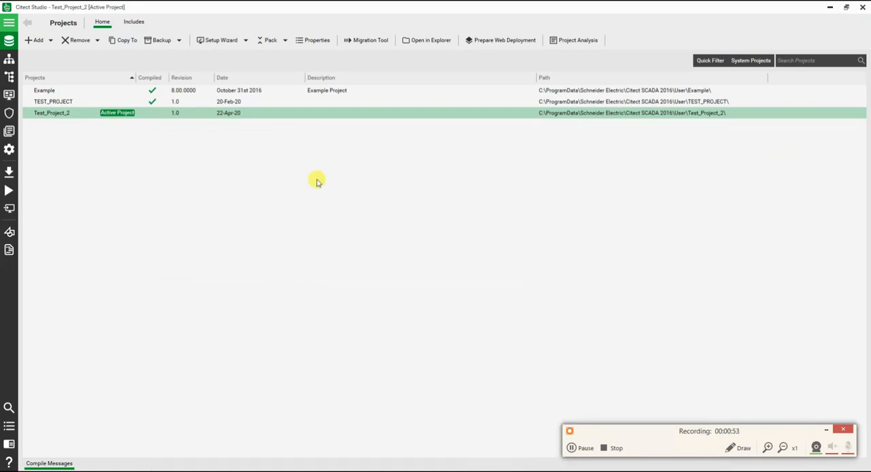
pyautogui.moveTo(359, 332)
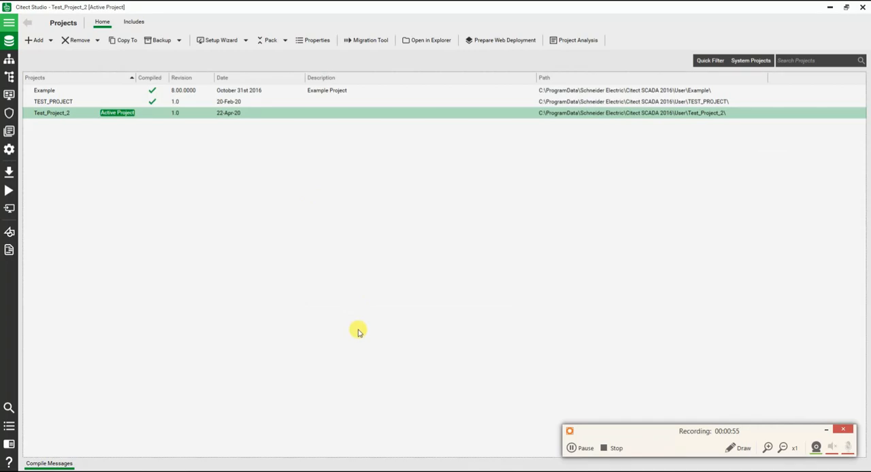
pyautogui.press('alt+tab')
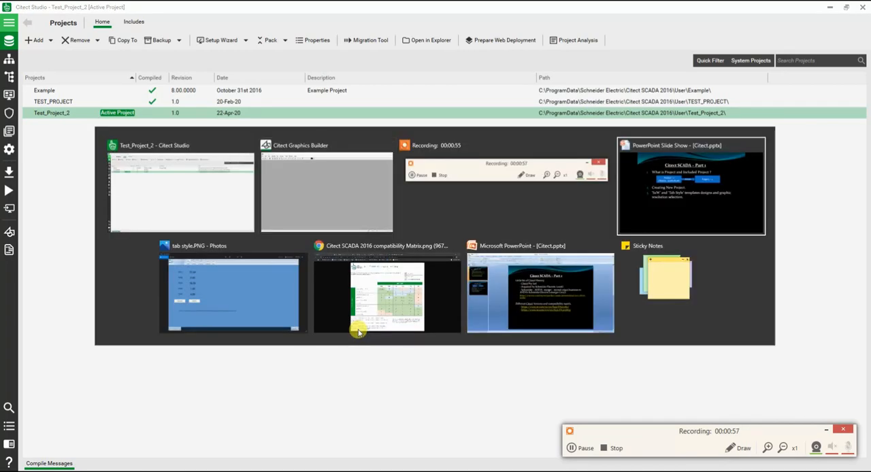
pyautogui.click(691, 185)
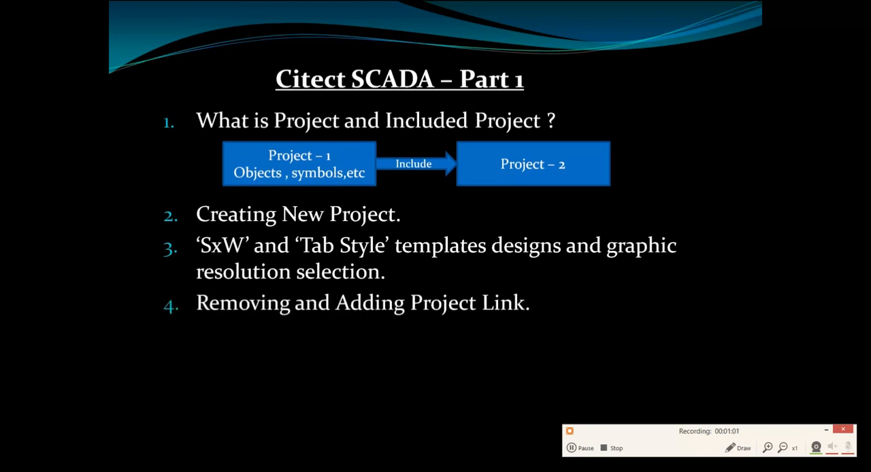
pyautogui.press('alt+tab')
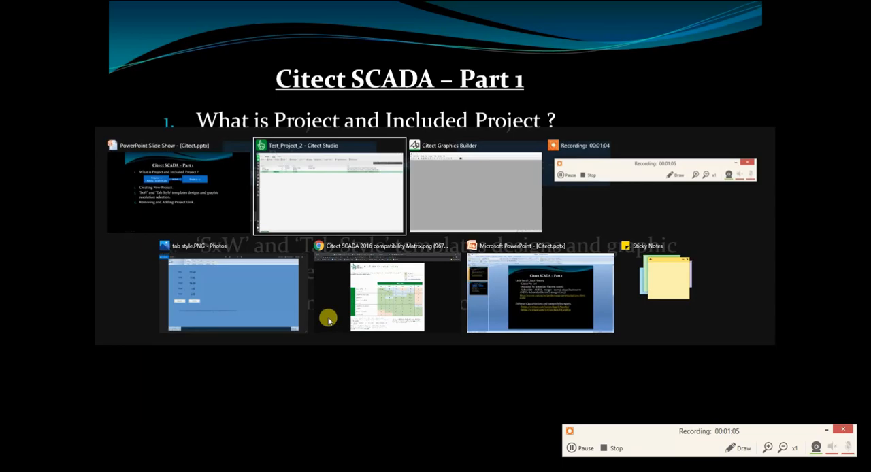
pyautogui.click(329, 187)
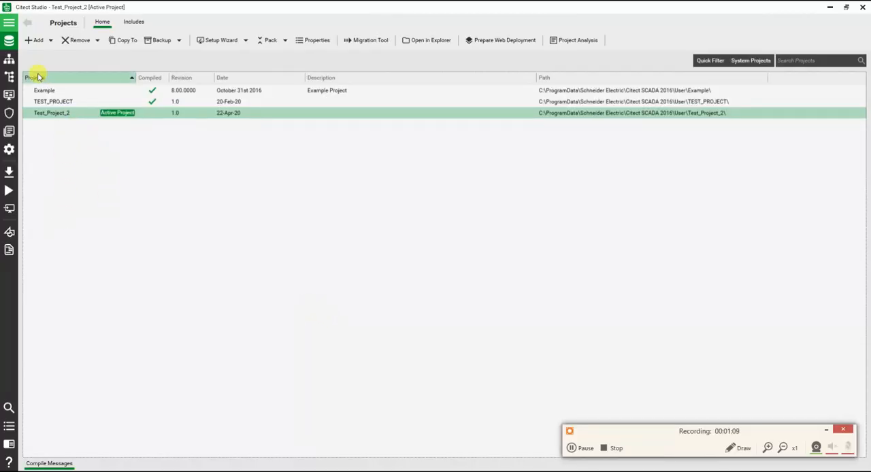
# Remove Test_Project_2's project link and confirm with Yes.
pyautogui.click(80, 40)
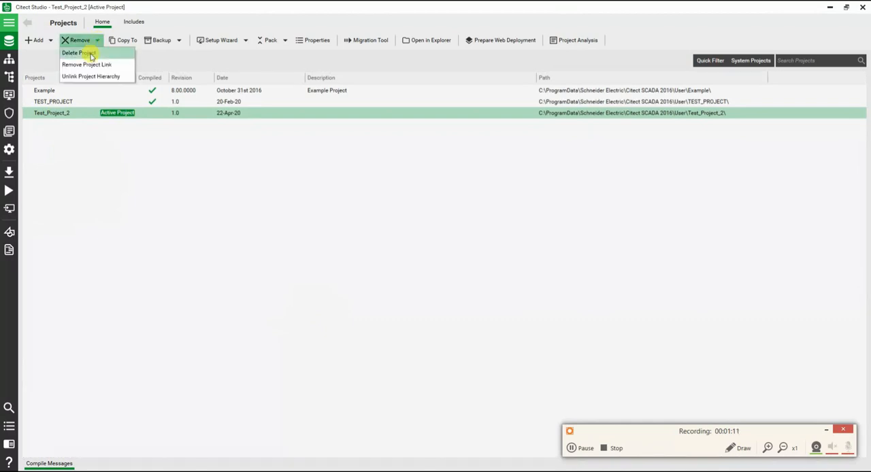
pyautogui.moveTo(86, 64)
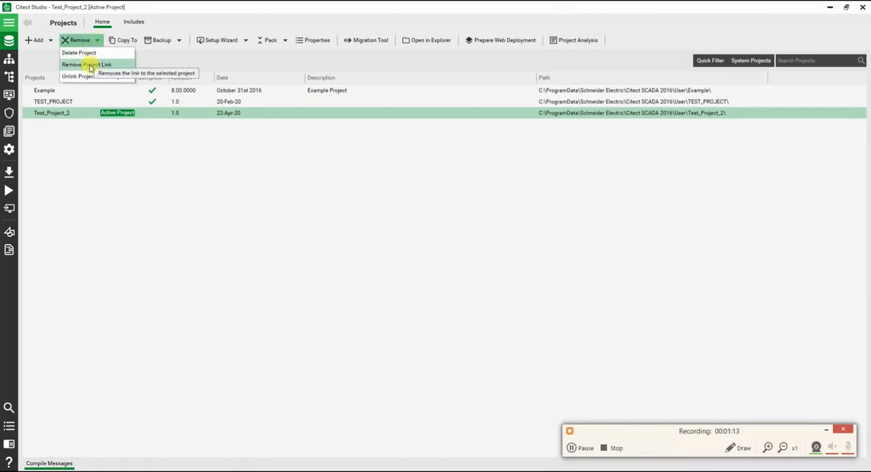
pyautogui.moveTo(129, 65)
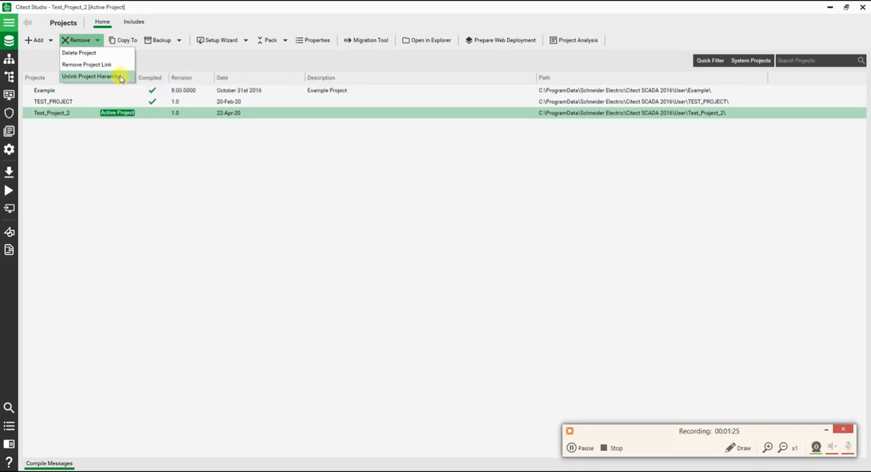
pyautogui.click(87, 65)
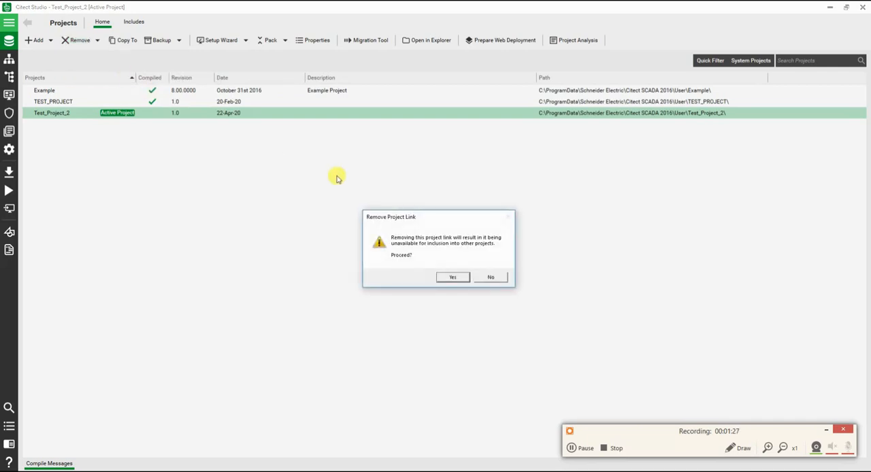
pyautogui.click(453, 277)
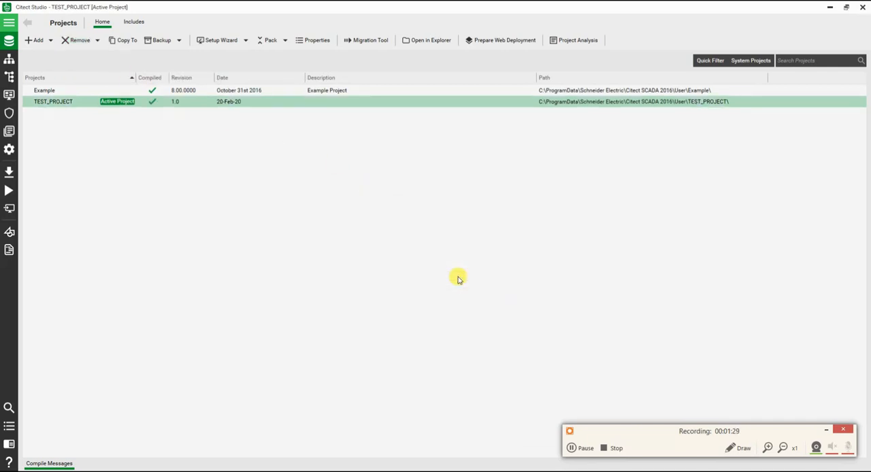
pyautogui.moveTo(296, 229)
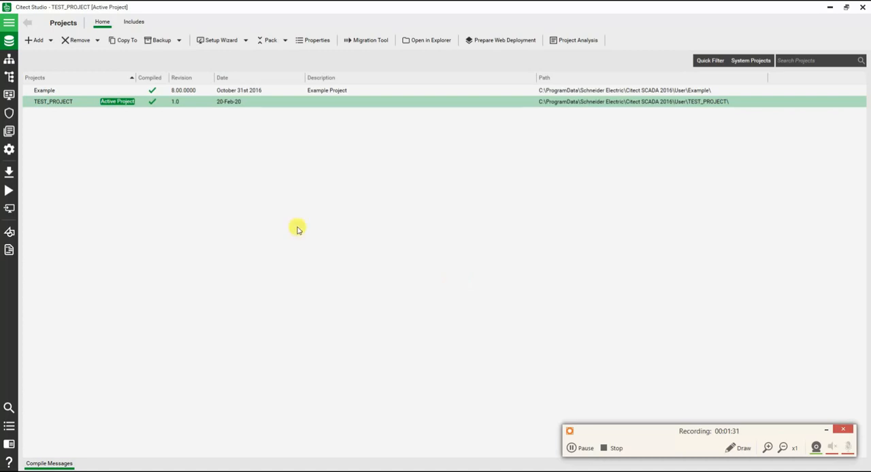
# Re-link the Test_Project_2 folder, make it active, and launch Copy To.
pyautogui.click(37, 40)
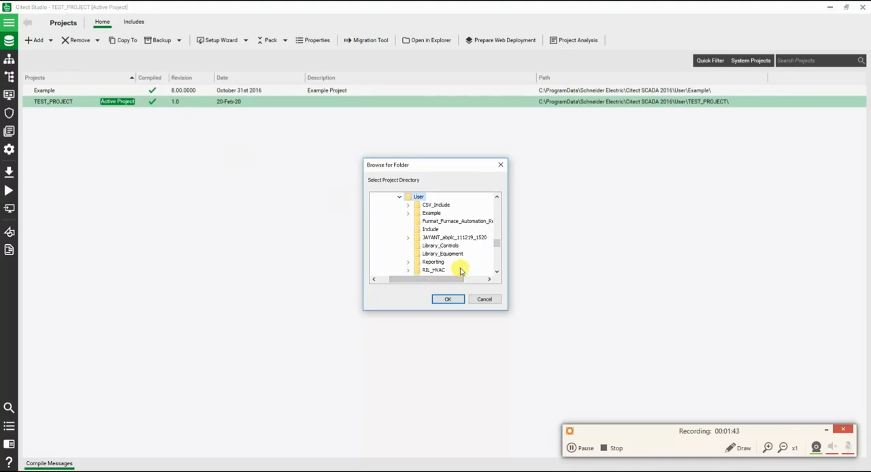
pyautogui.scroll(-3)
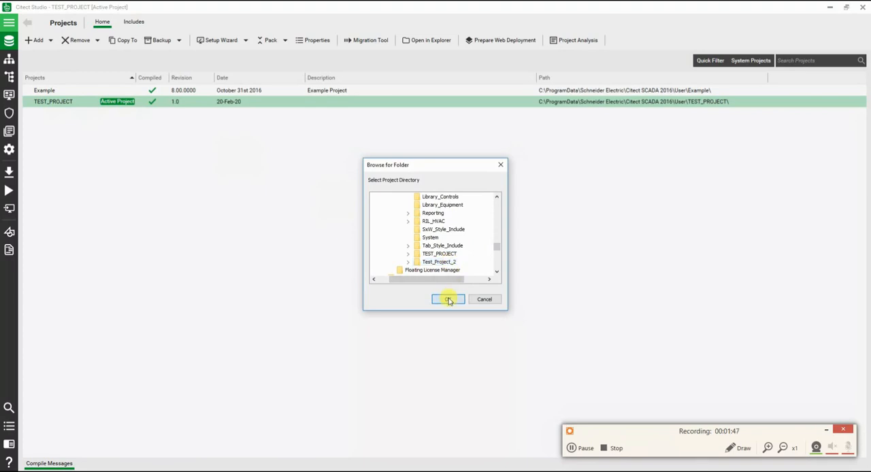
pyautogui.click(448, 299)
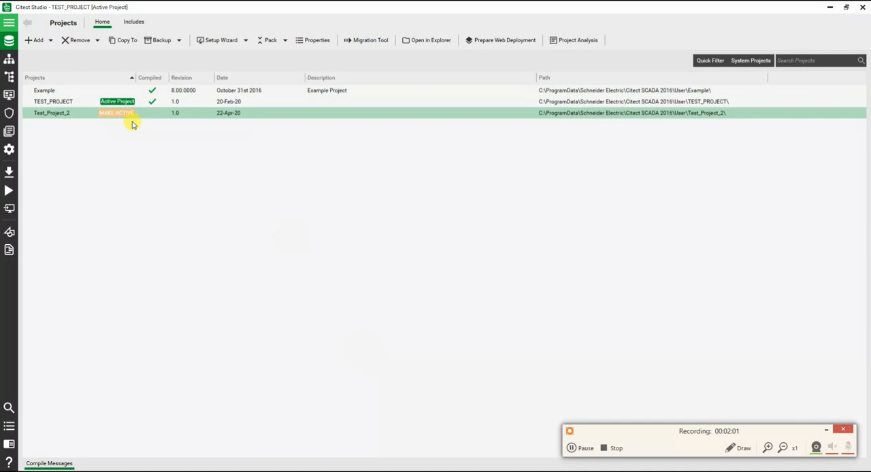
pyautogui.click(116, 112)
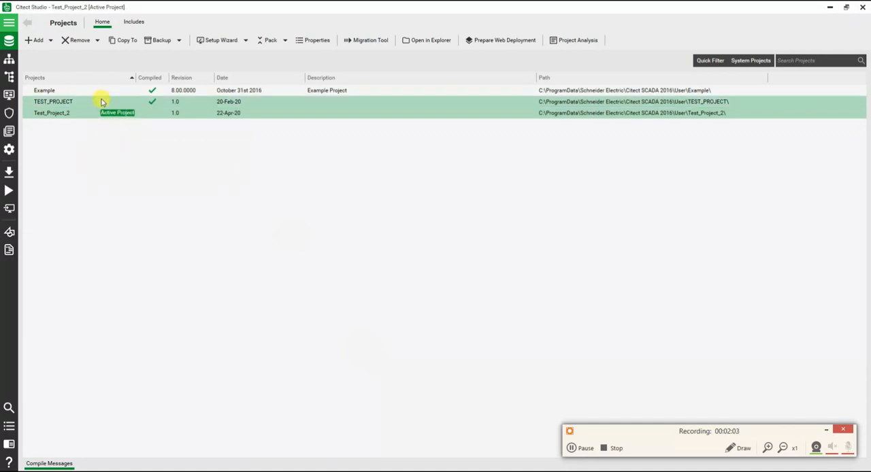
pyautogui.click(123, 39)
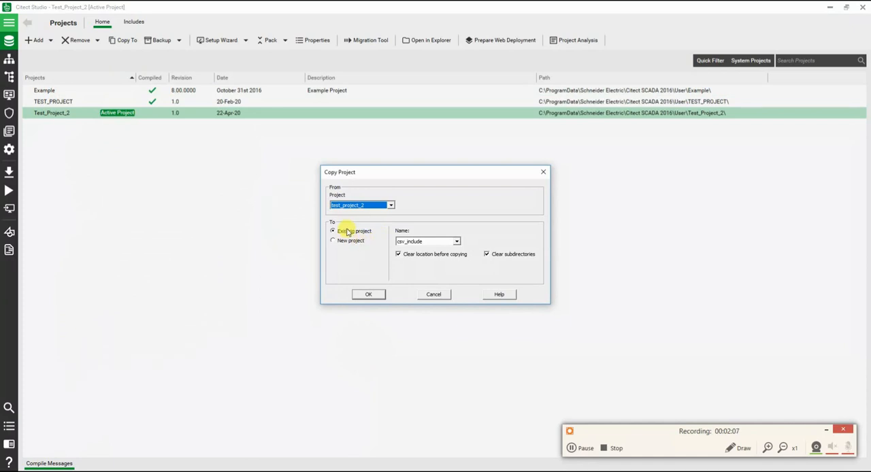
# Copy Test_Project_2 into a new project named Test_project_2_copy and confirm.
pyautogui.click(456, 241)
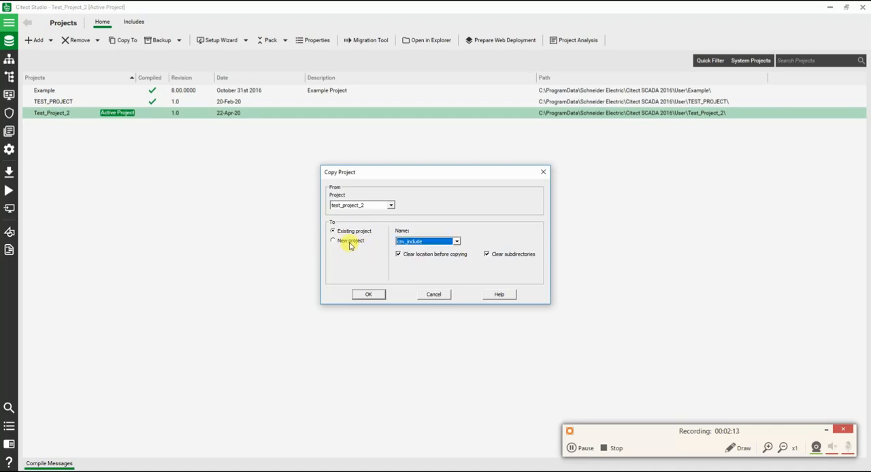
pyautogui.click(332, 241)
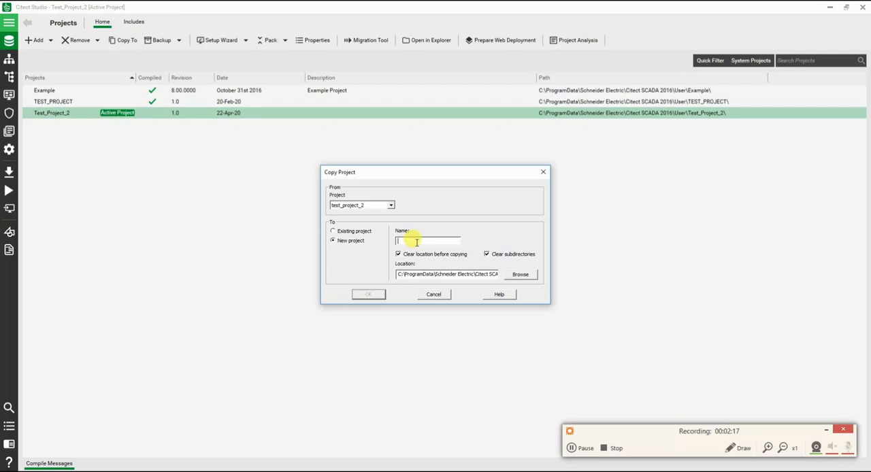
pyautogui.write('Test')
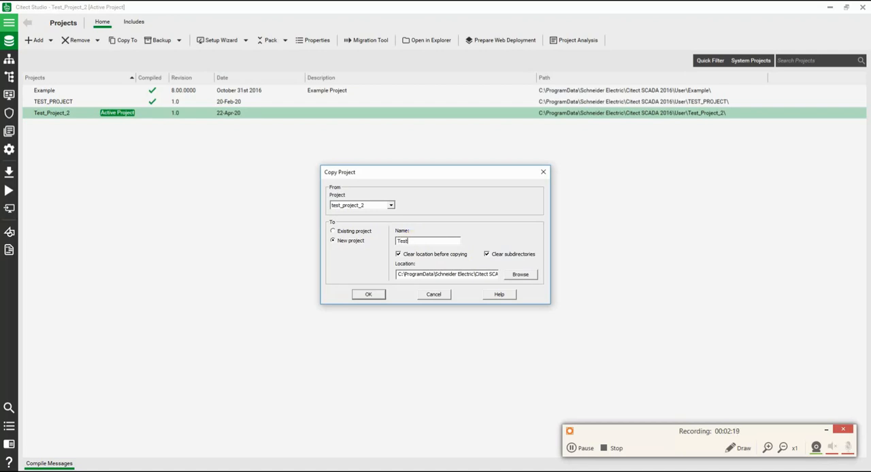
pyautogui.write('_pr')
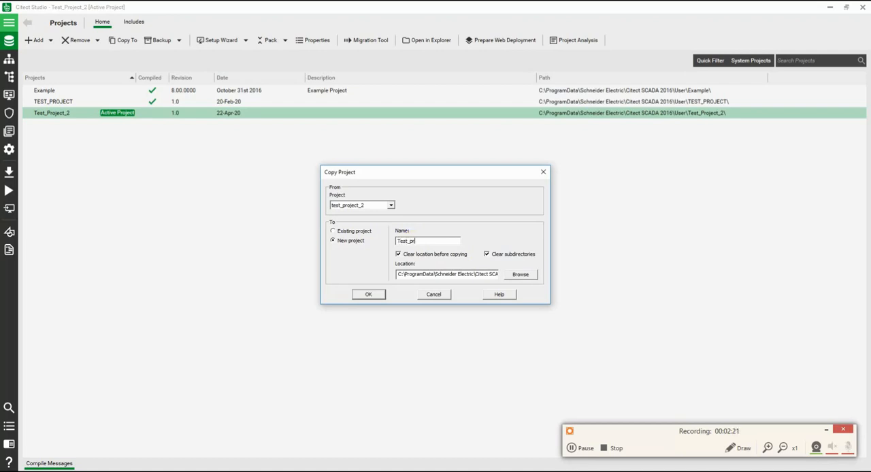
pyautogui.write('oject_2_copy')
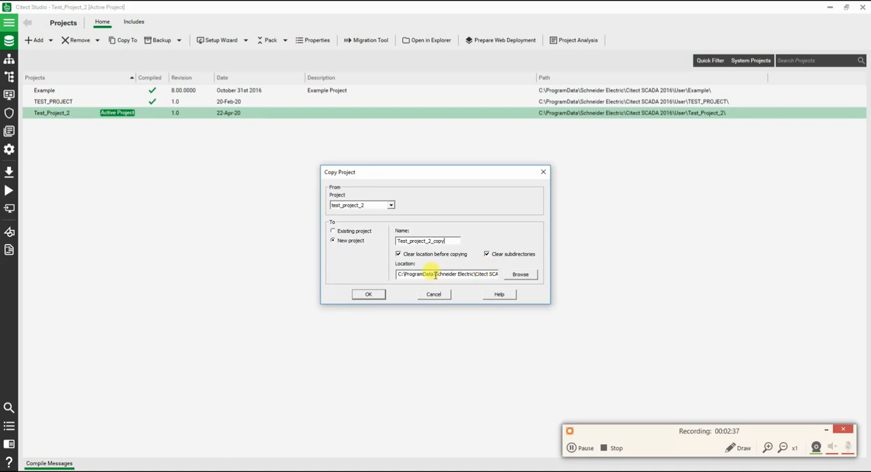
pyautogui.click(368, 294)
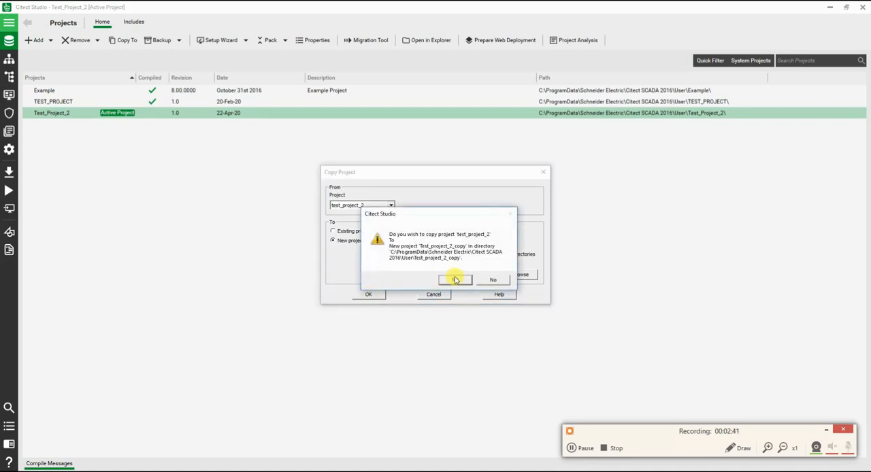
pyautogui.click(454, 279)
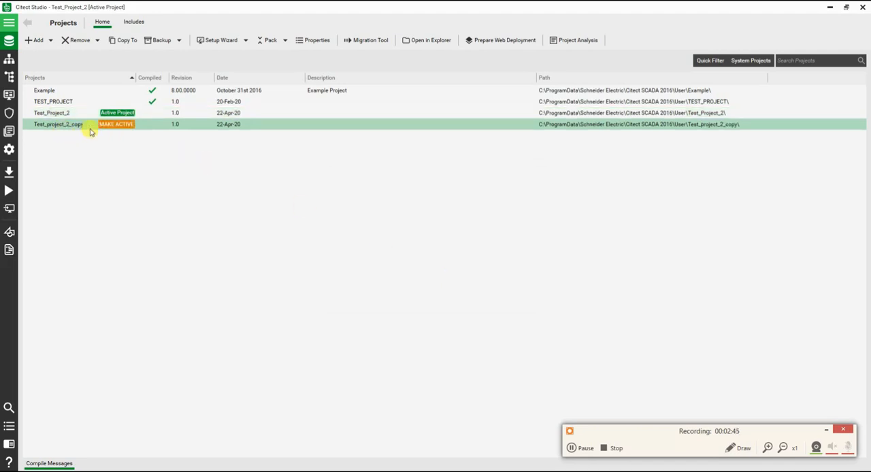
pyautogui.moveTo(116, 150)
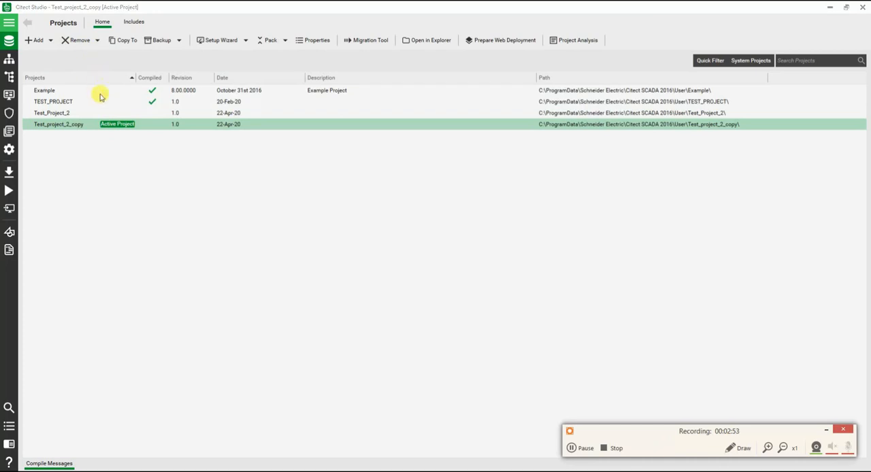
# Permanently delete the Test_project_2_copy project via Remove > Delete Project.
pyautogui.click(79, 39)
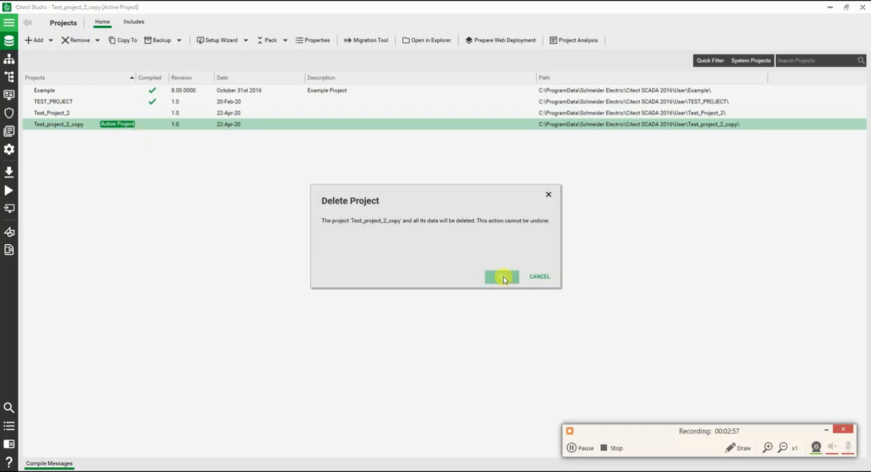
pyautogui.click(501, 276)
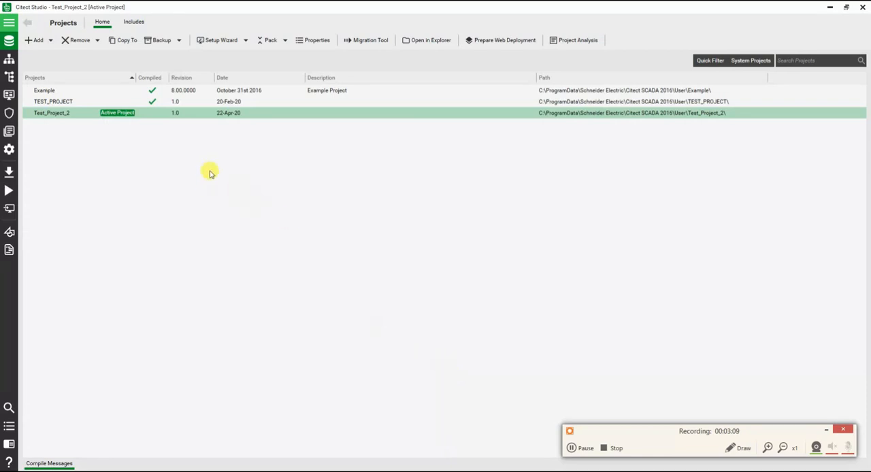
# Back up Test_Project_2 to Test_Project_2.ctz in the user's home folder and acknowledge completion.
pyautogui.click(179, 40)
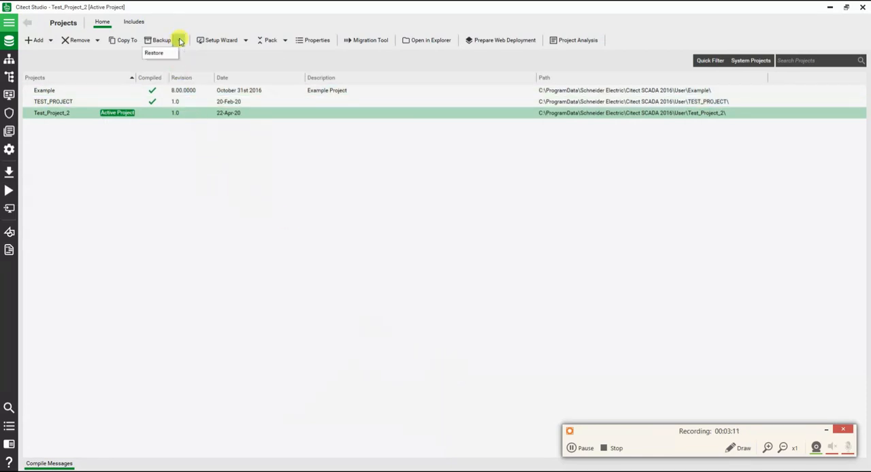
pyautogui.moveTo(154, 53)
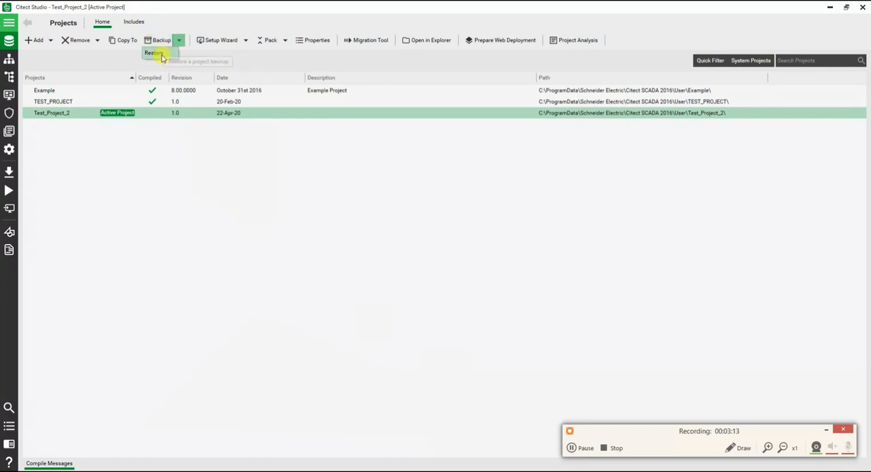
pyautogui.click(159, 39)
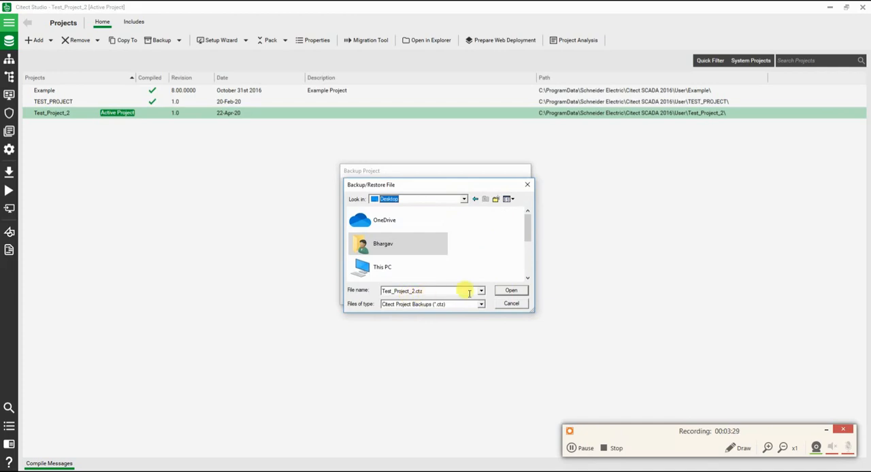
pyautogui.doubleClick(383, 244)
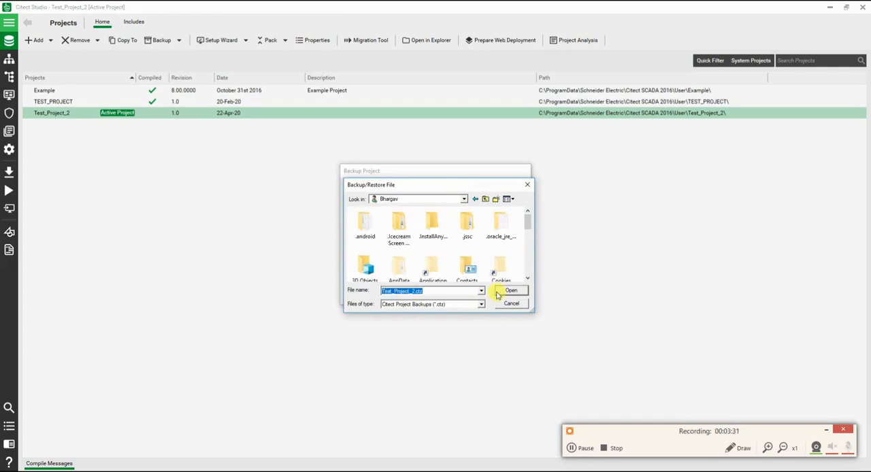
pyautogui.click(511, 291)
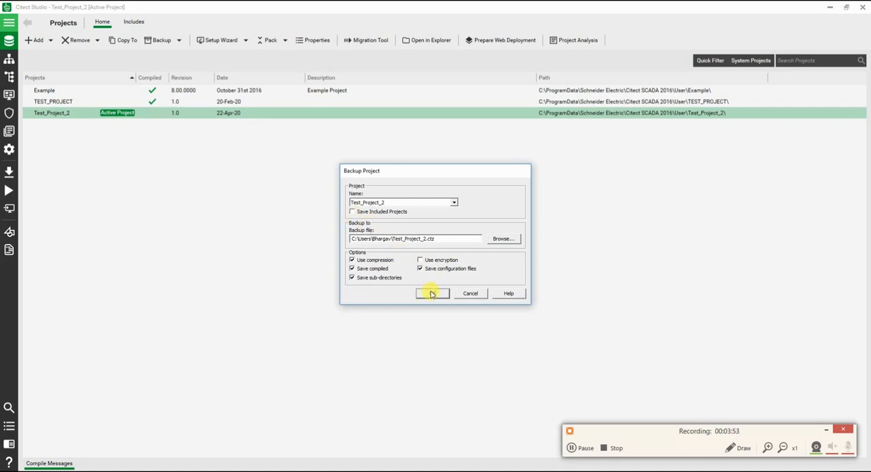
pyautogui.click(431, 294)
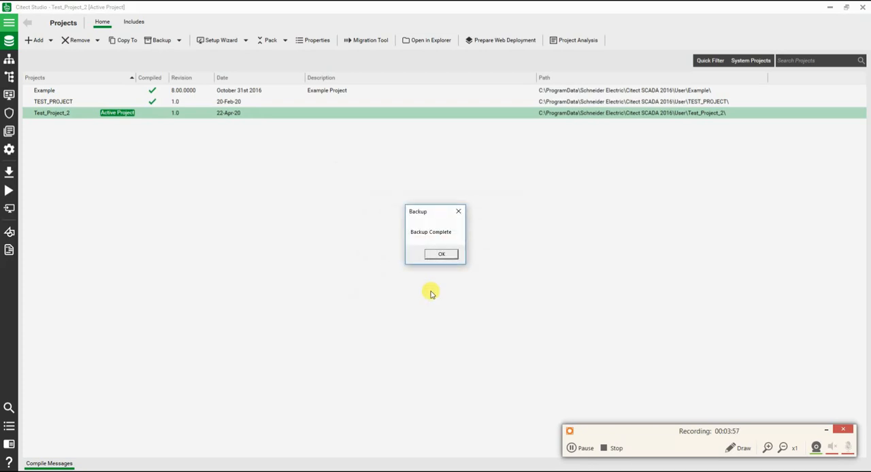
pyautogui.click(441, 254)
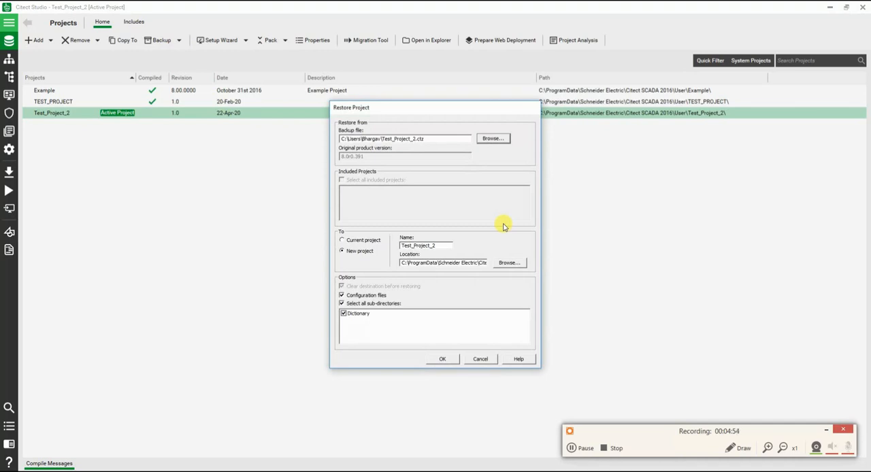
pyautogui.moveTo(361, 241)
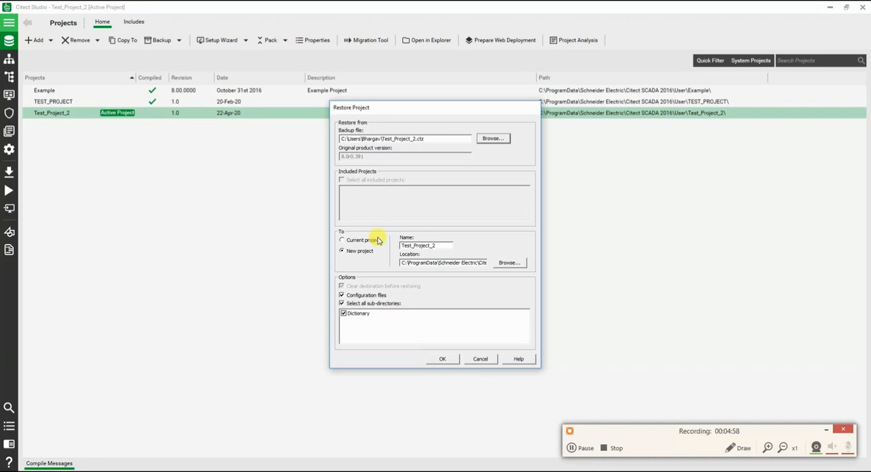
pyautogui.moveTo(451, 348)
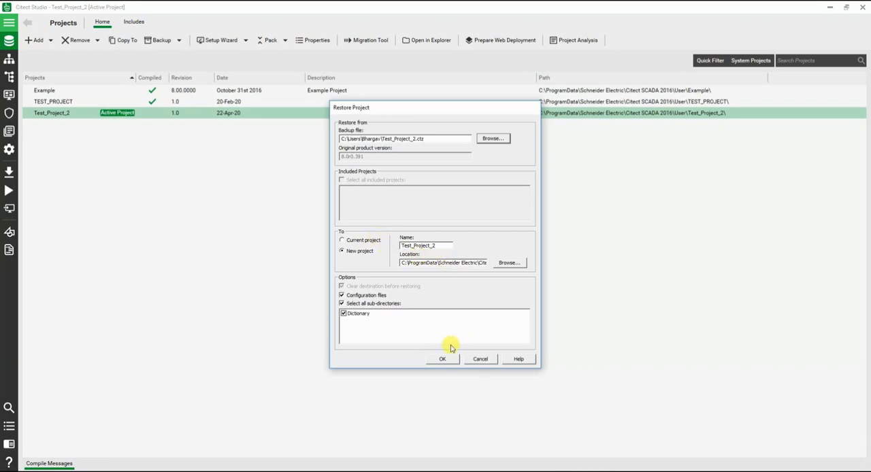
# Restore Test_Project_2.ctz as a new project named Test_Project_2_copy, agreeing to create its folder.
pyautogui.click(442, 358)
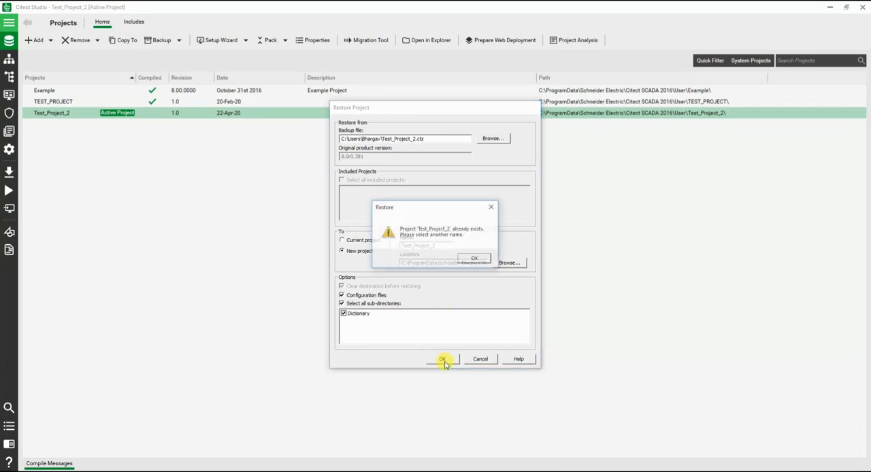
pyautogui.click(442, 360)
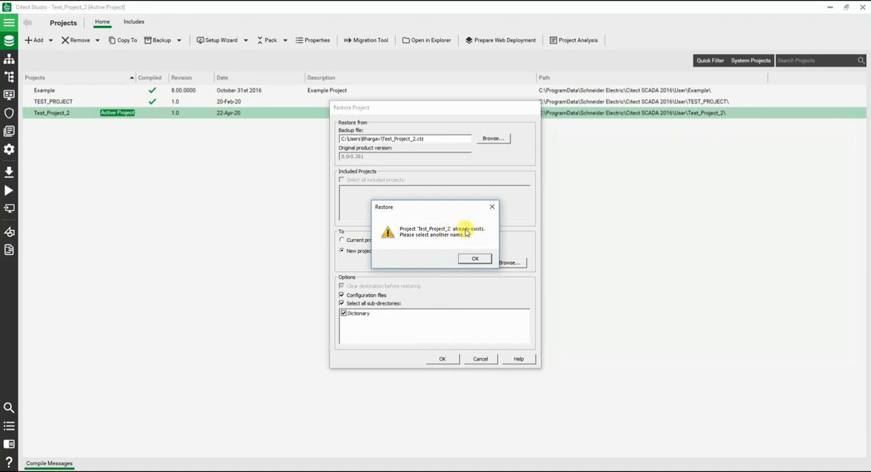
pyautogui.click(475, 258)
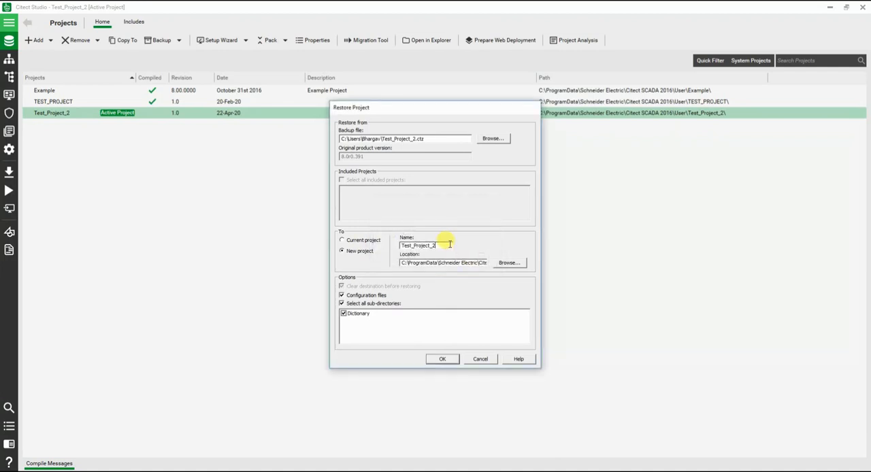
pyautogui.write('_co')
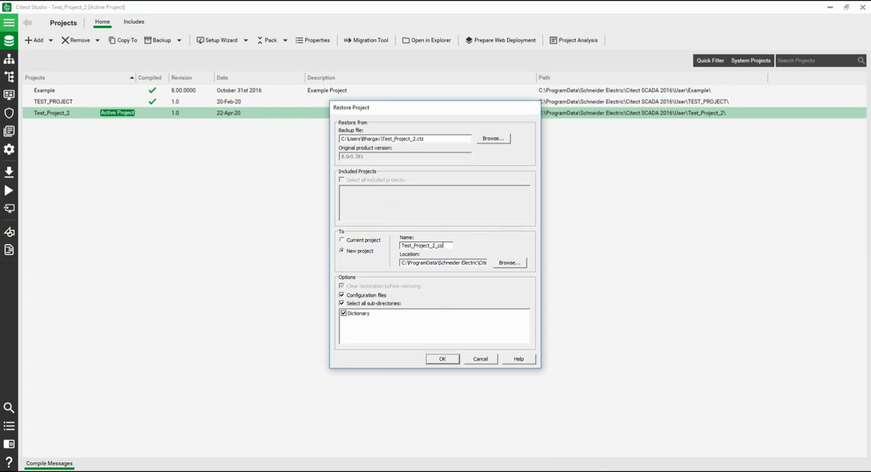
pyautogui.write('py')
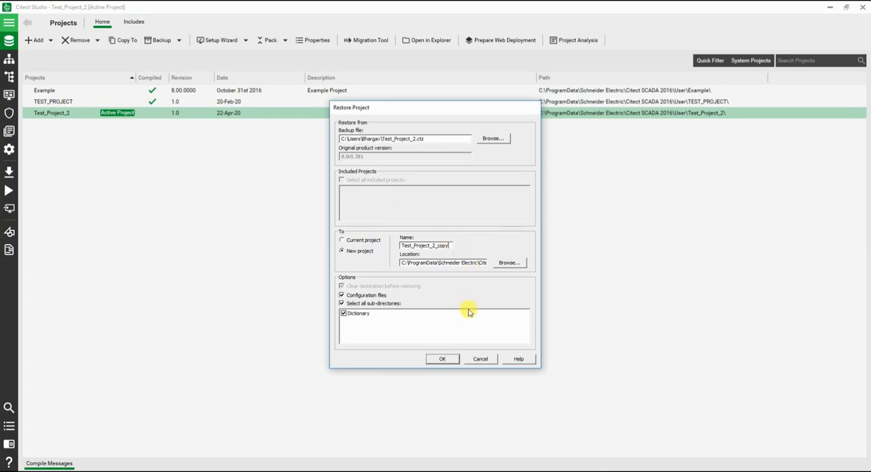
pyautogui.click(441, 359)
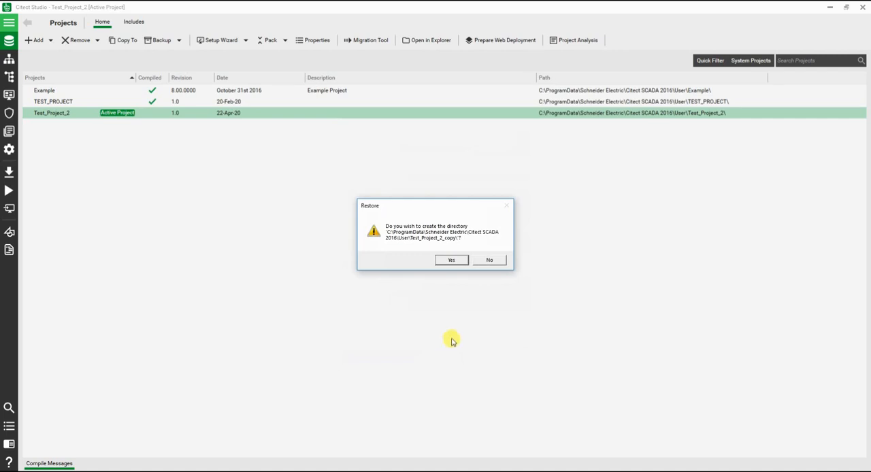
pyautogui.moveTo(404, 246)
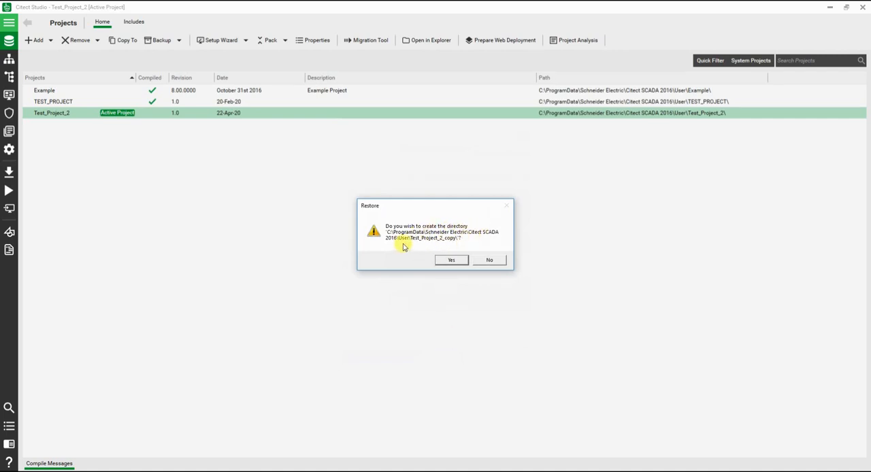
pyautogui.click(451, 260)
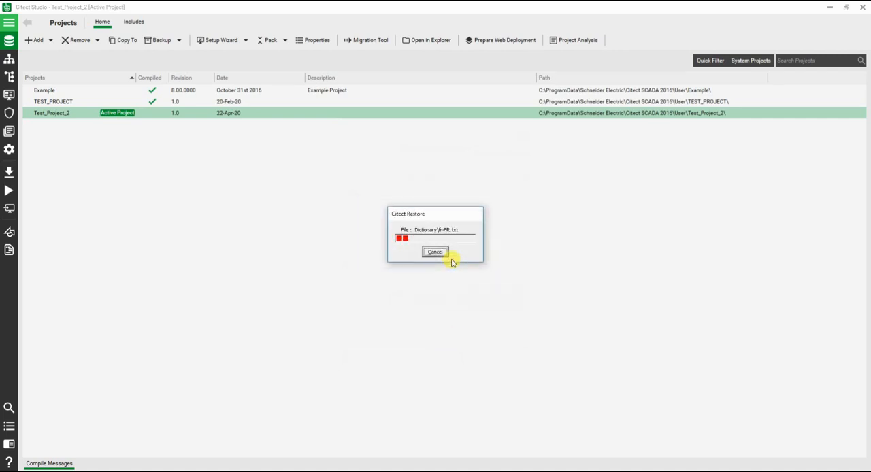
pyautogui.click(434, 252)
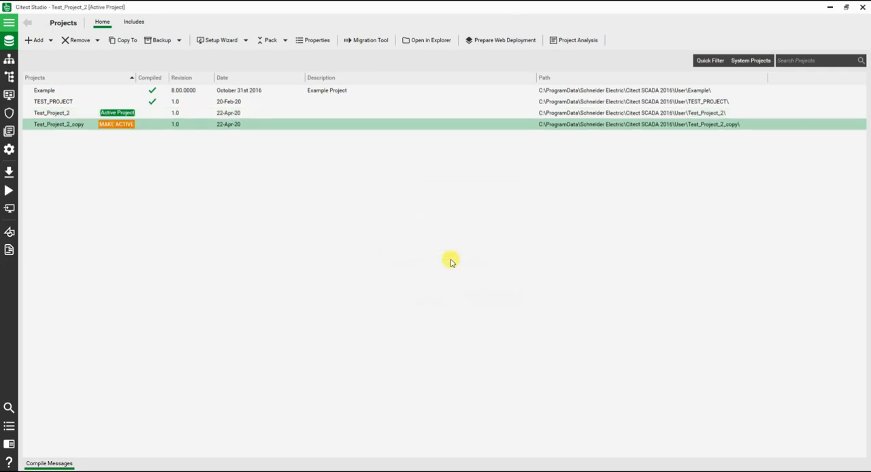
pyautogui.moveTo(91, 134)
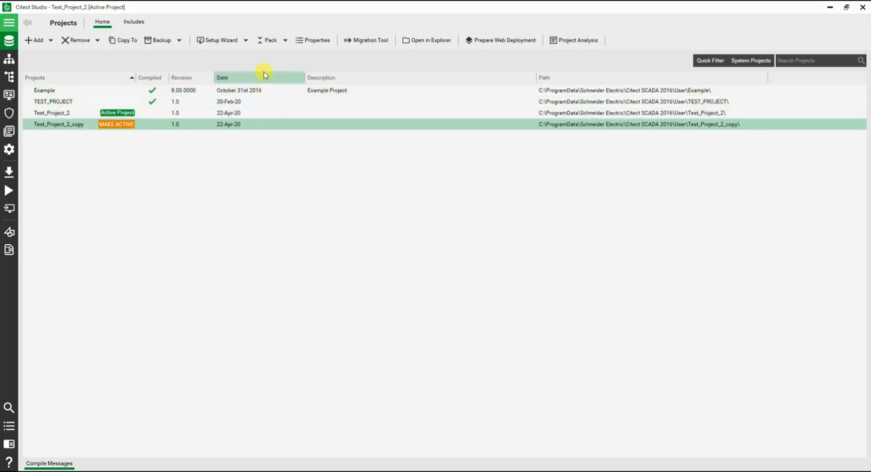
pyautogui.moveTo(238, 43)
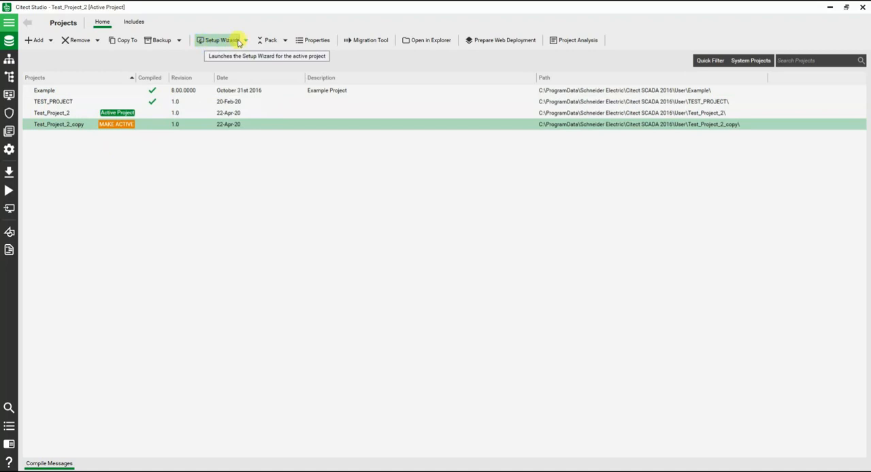
pyautogui.moveTo(270, 39)
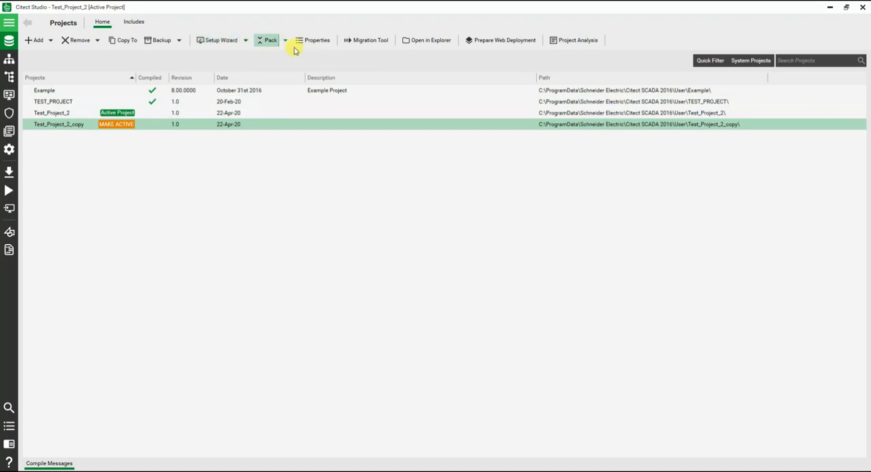
pyautogui.click(312, 40)
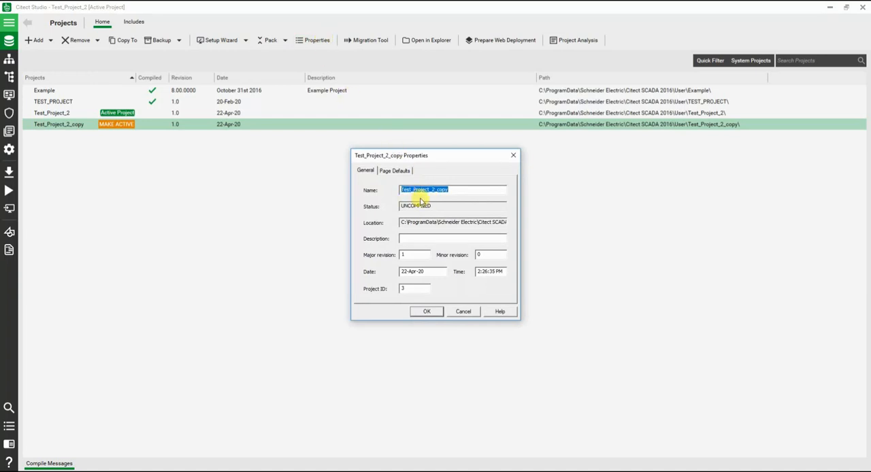
pyautogui.moveTo(436, 249)
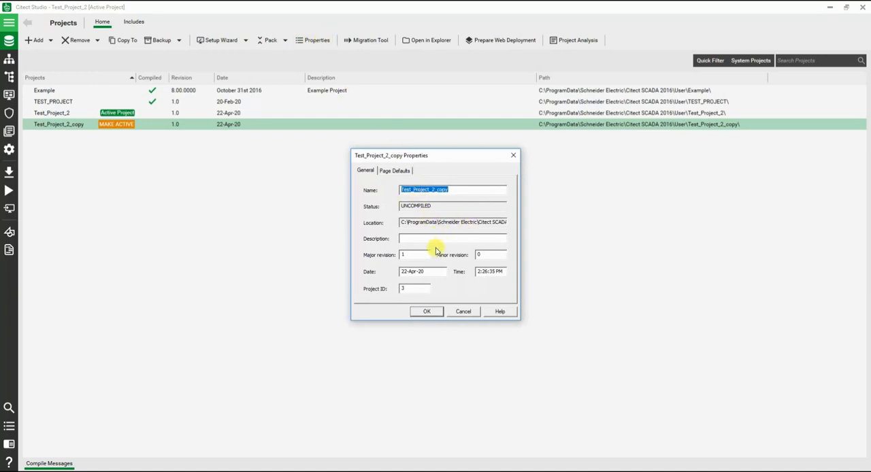
pyautogui.moveTo(415, 272)
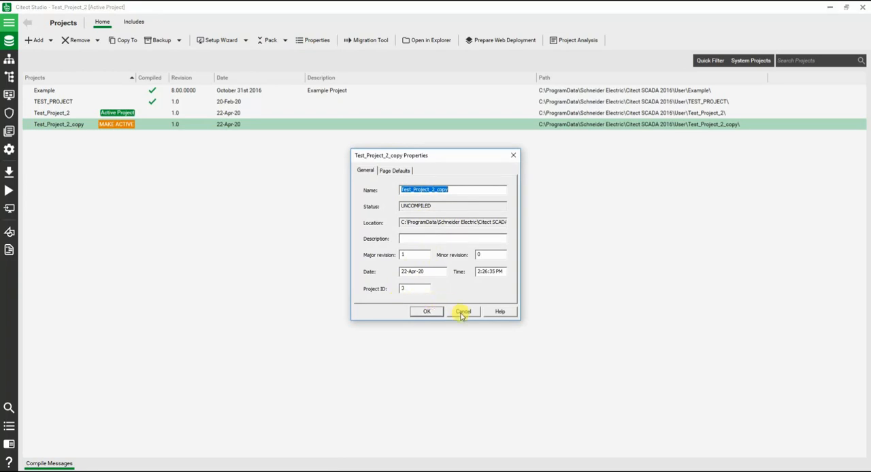
pyautogui.click(462, 311)
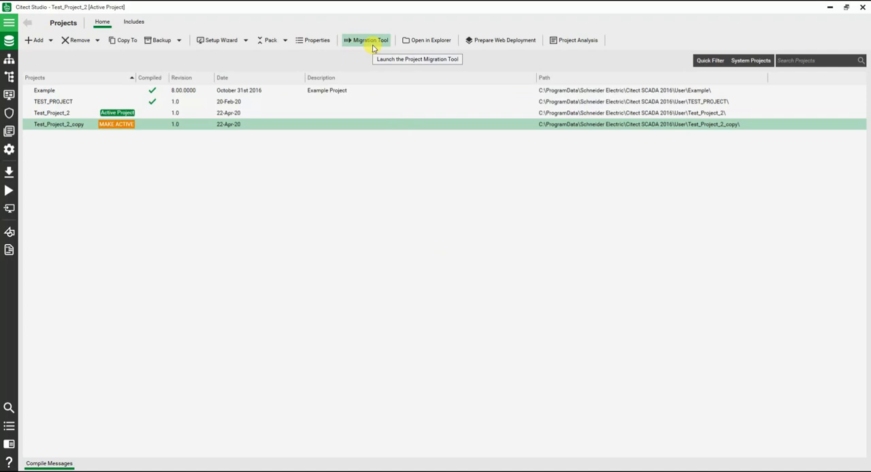
pyautogui.moveTo(418, 40)
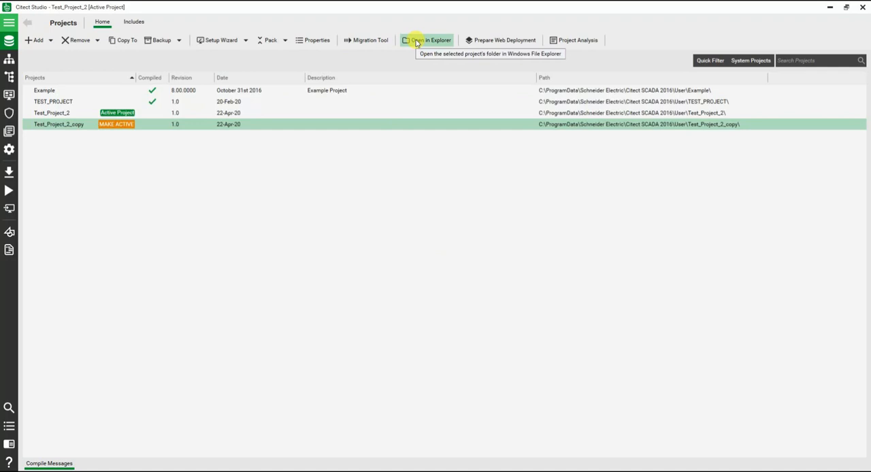
pyautogui.click(428, 40)
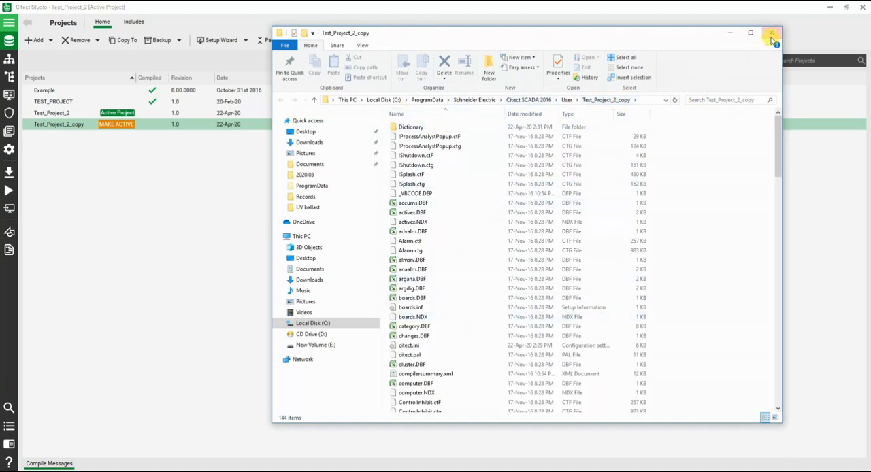
pyautogui.click(772, 32)
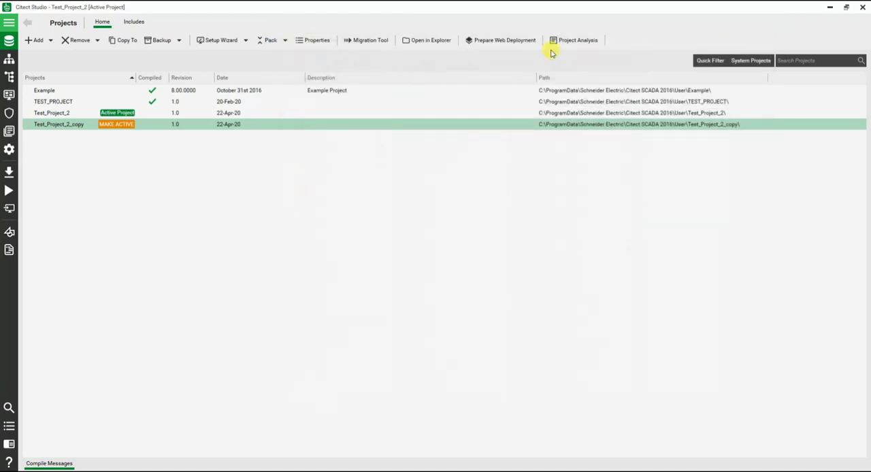
pyautogui.moveTo(504, 40)
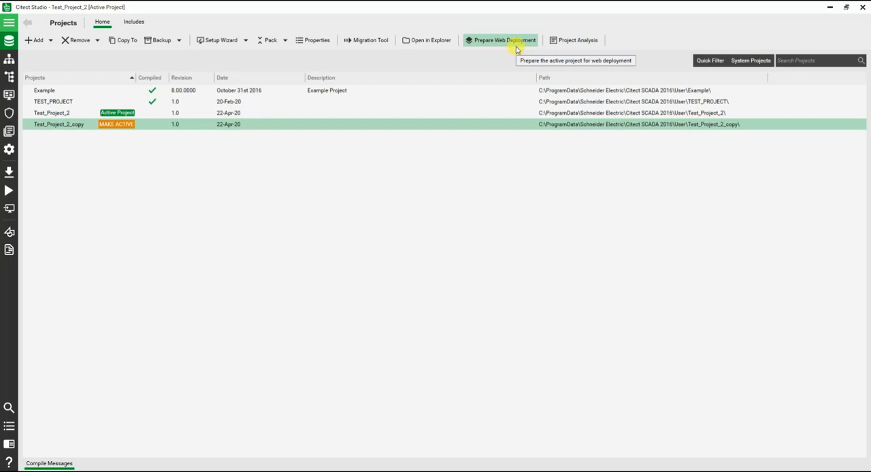
pyautogui.moveTo(570, 40)
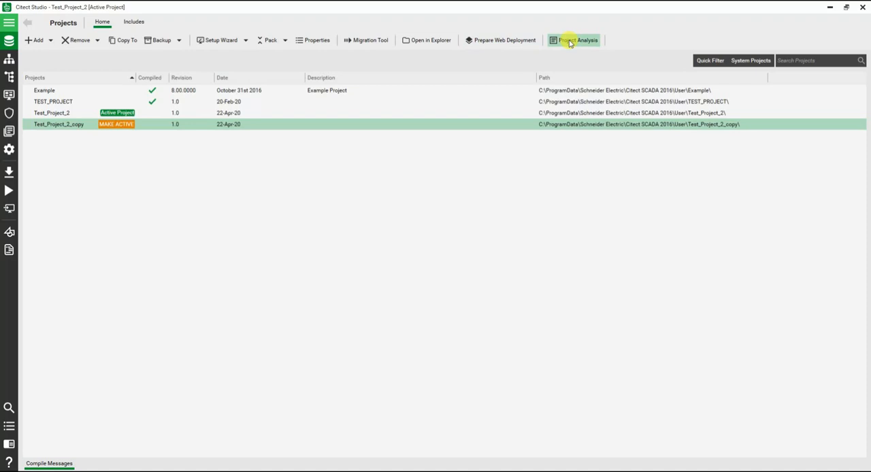
pyautogui.moveTo(451, 257)
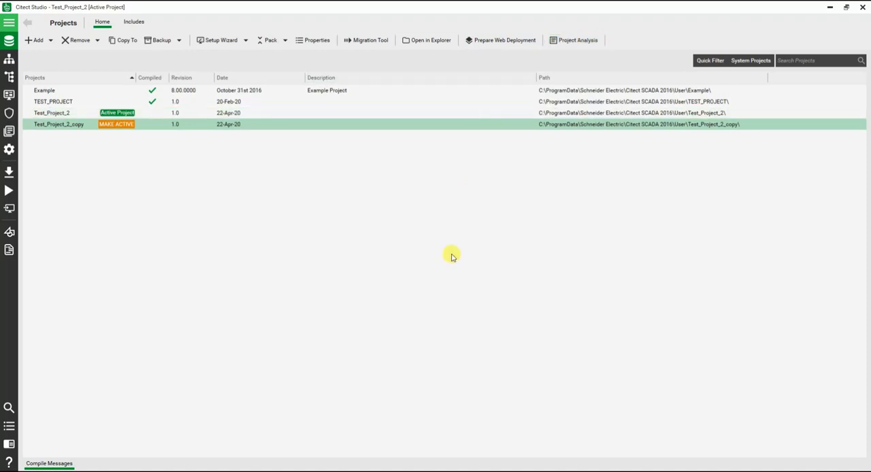